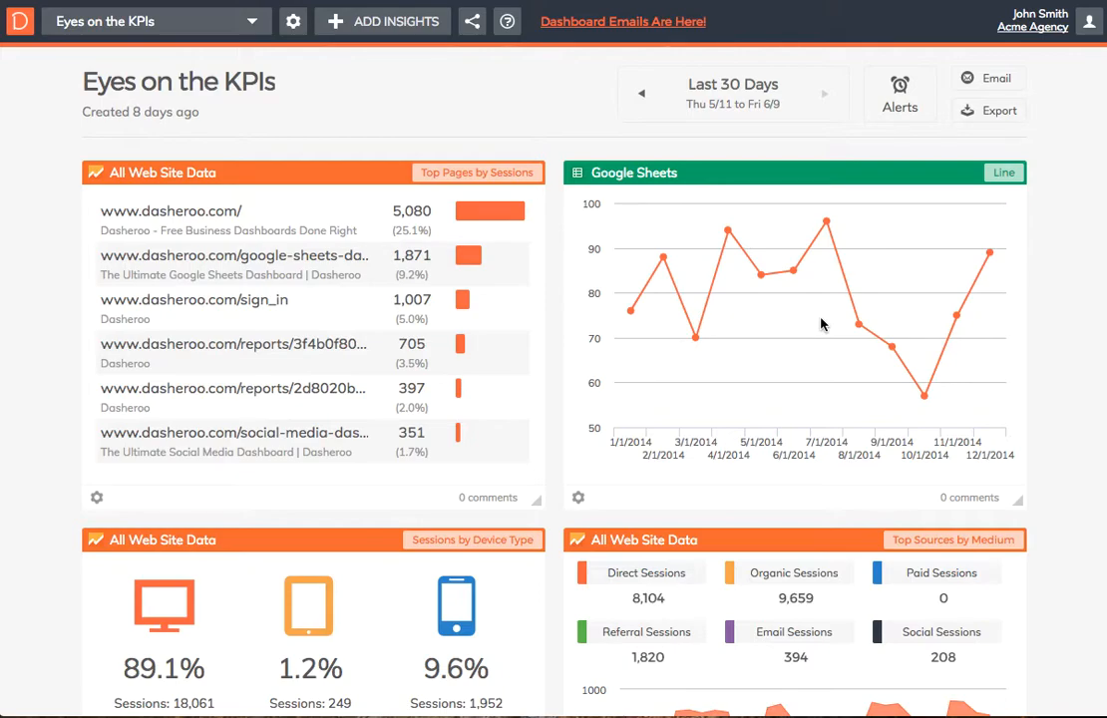
mouse_move(1054, 187)
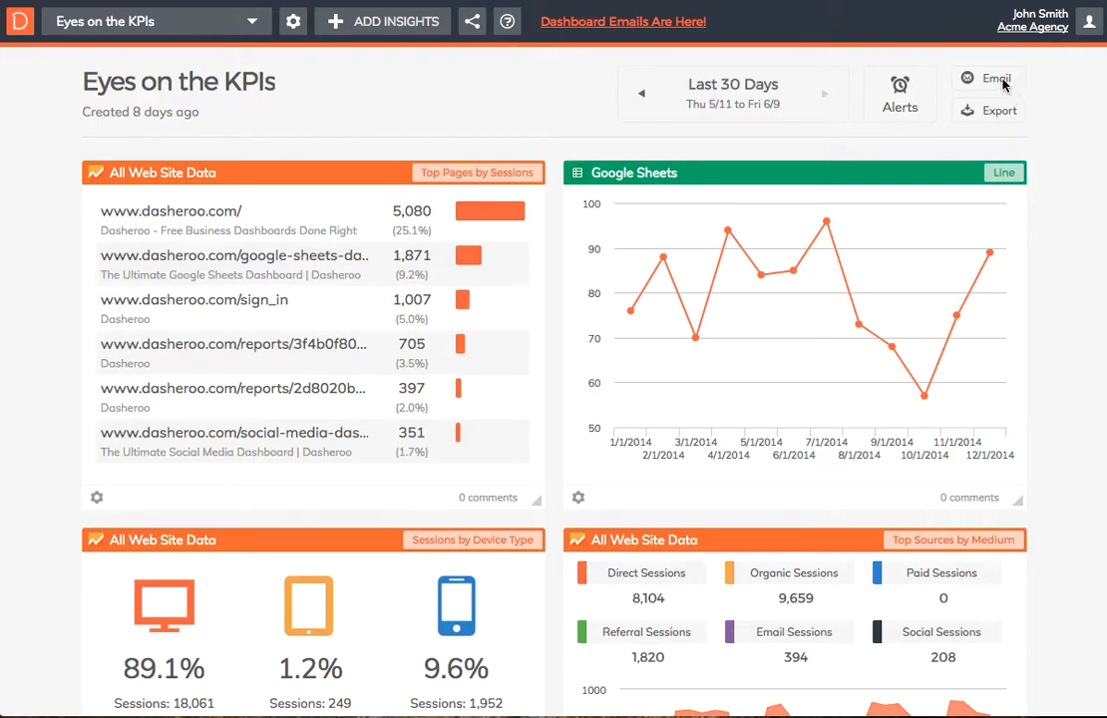
click(994, 79)
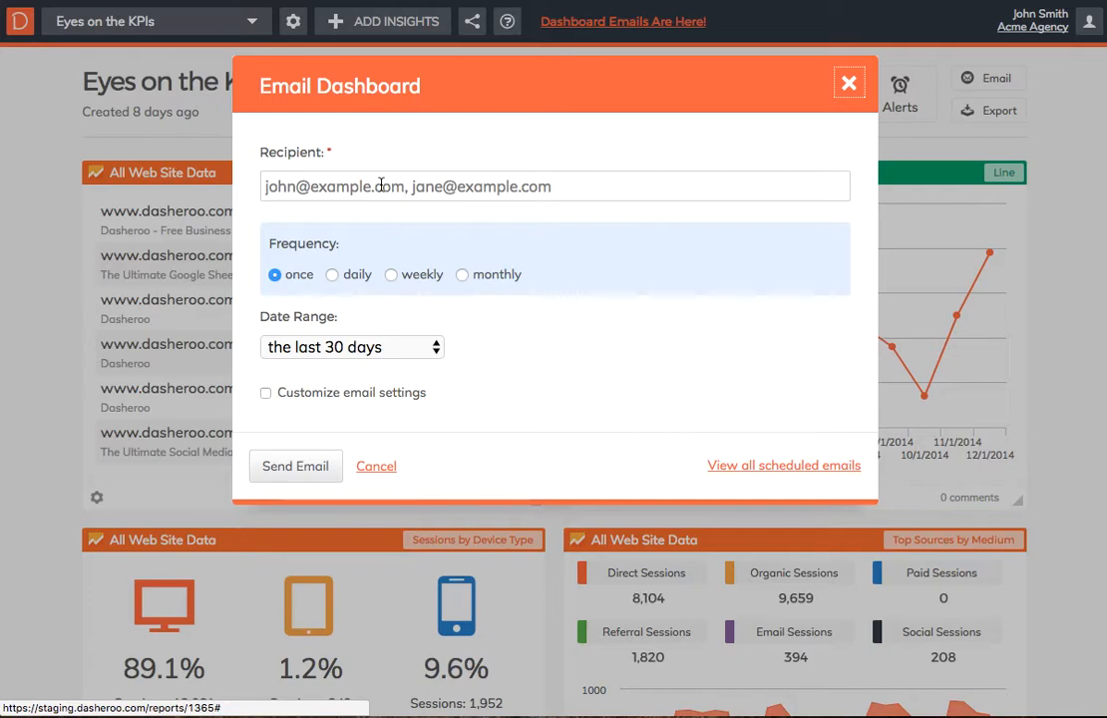
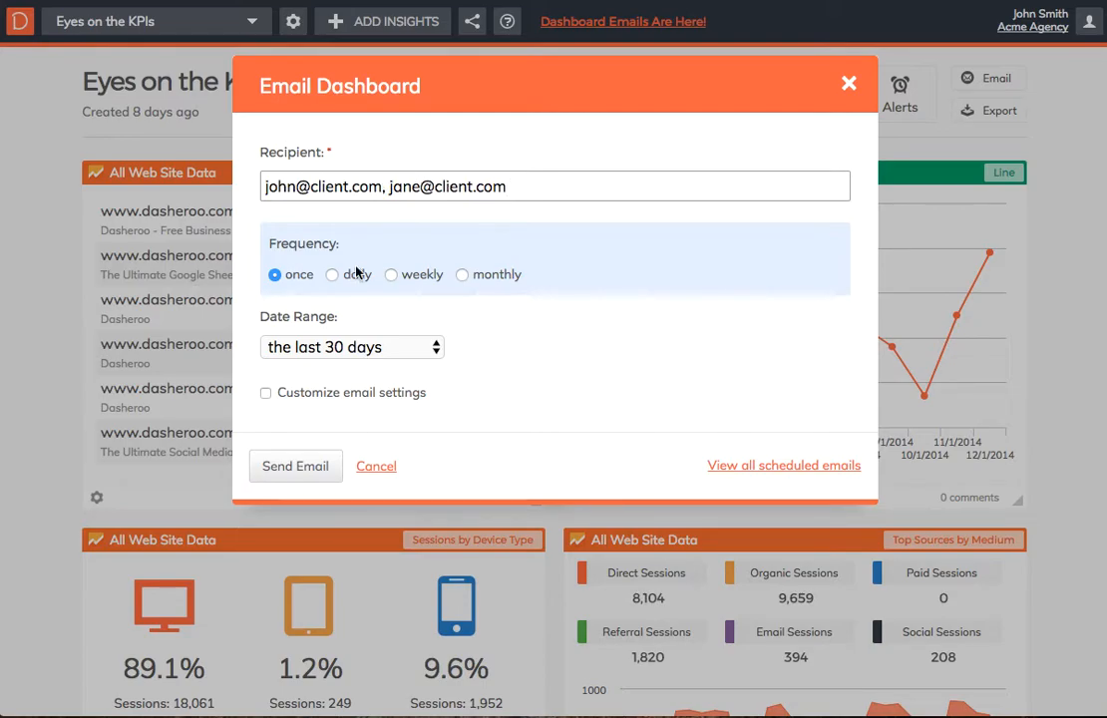
mouse_move(413, 286)
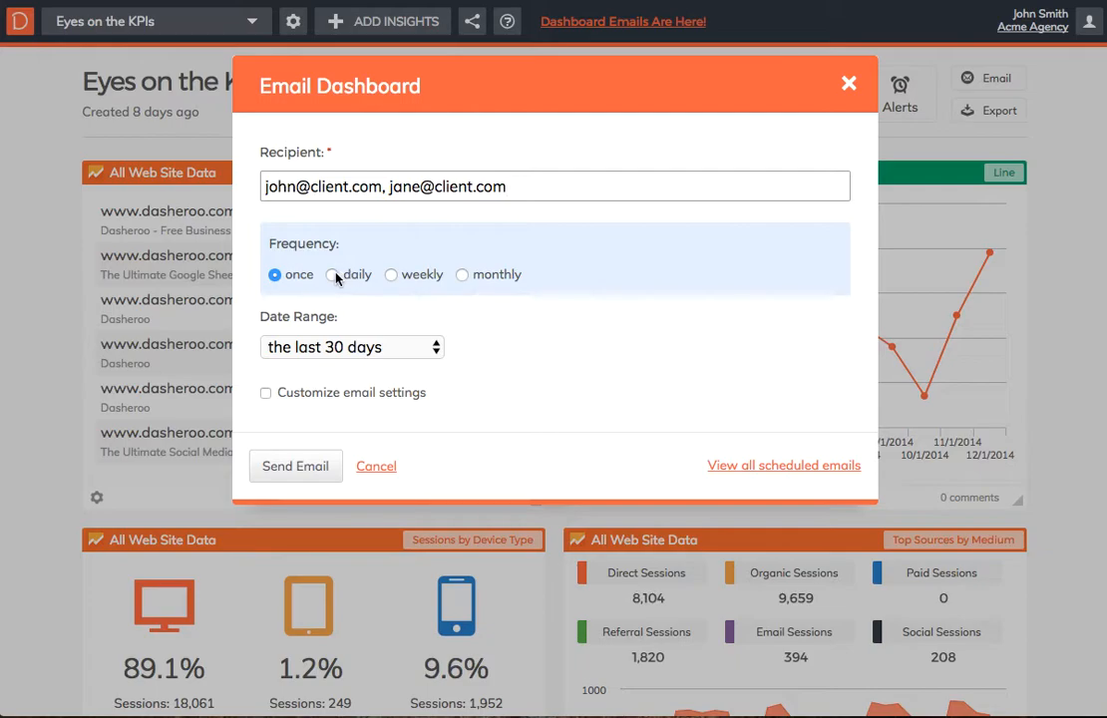
Set the email frequency to weekly, with Friday chosen as the sending day
click(332, 274)
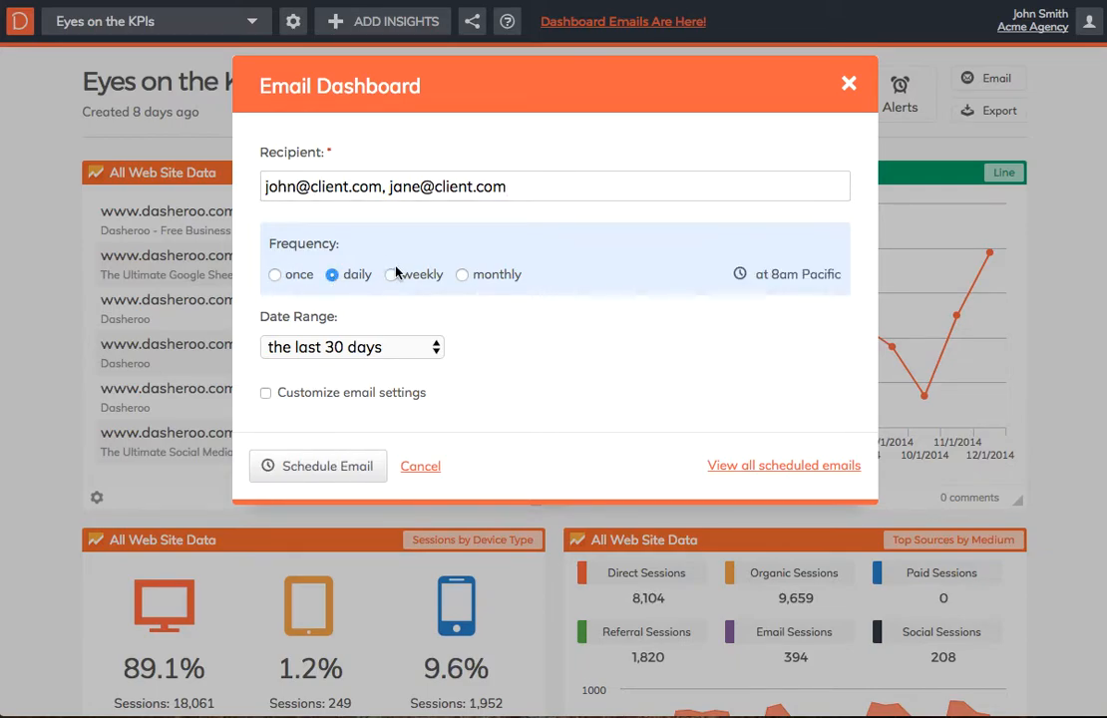
click(391, 274)
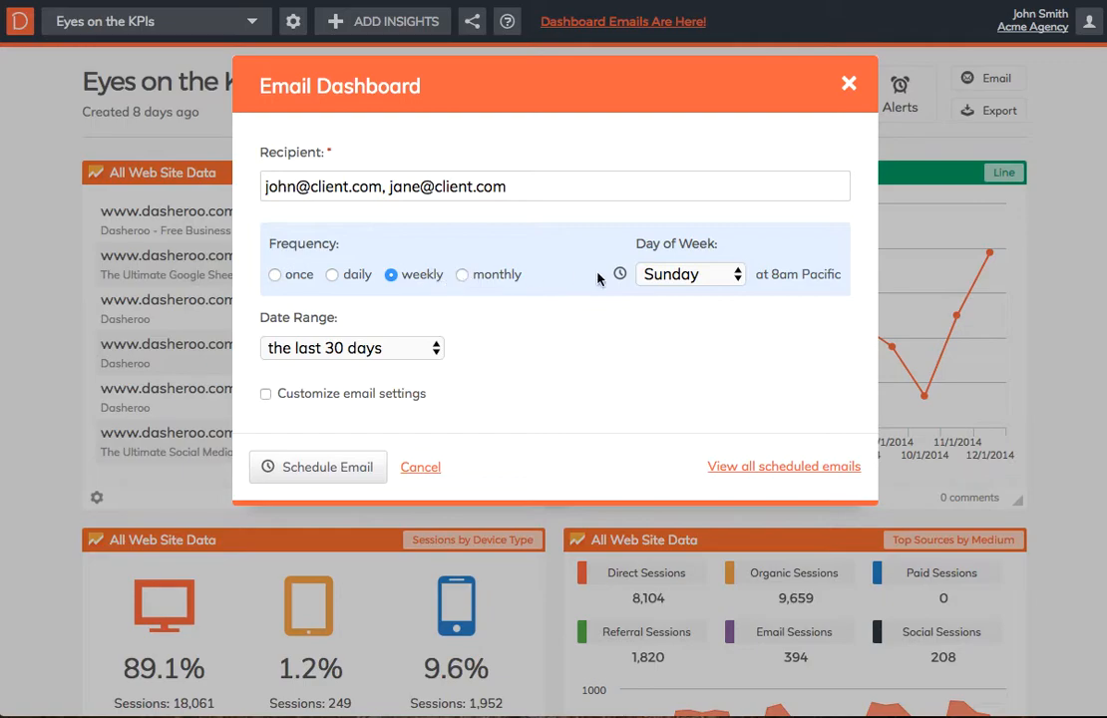
mouse_move(656, 283)
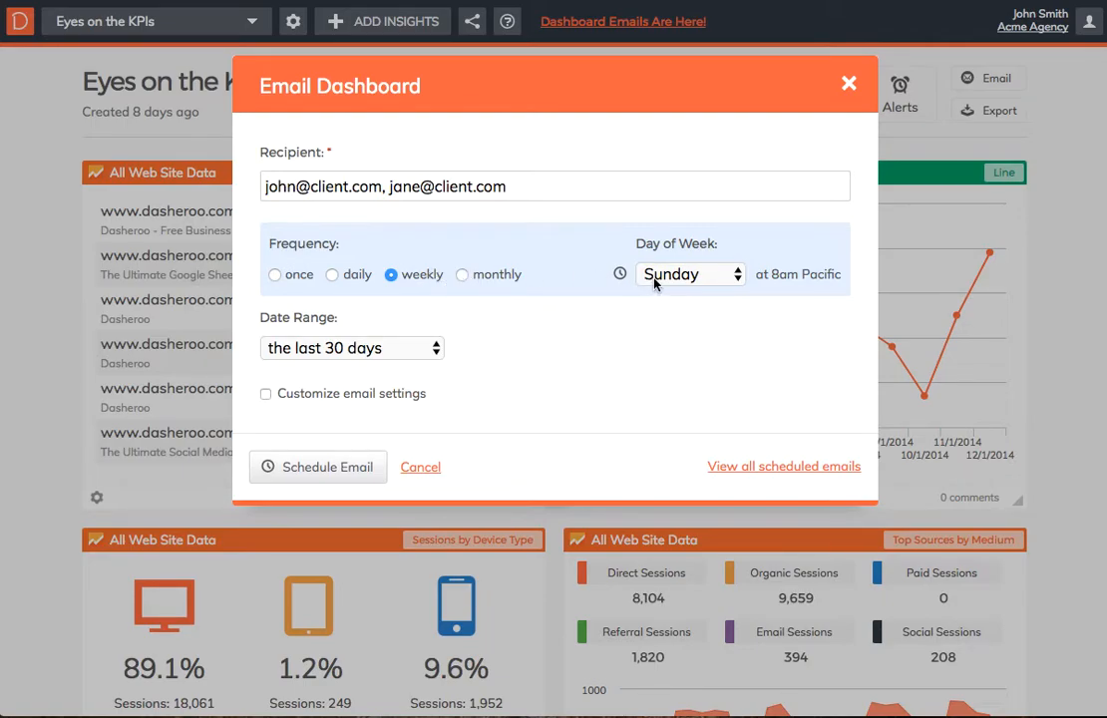
click(690, 275)
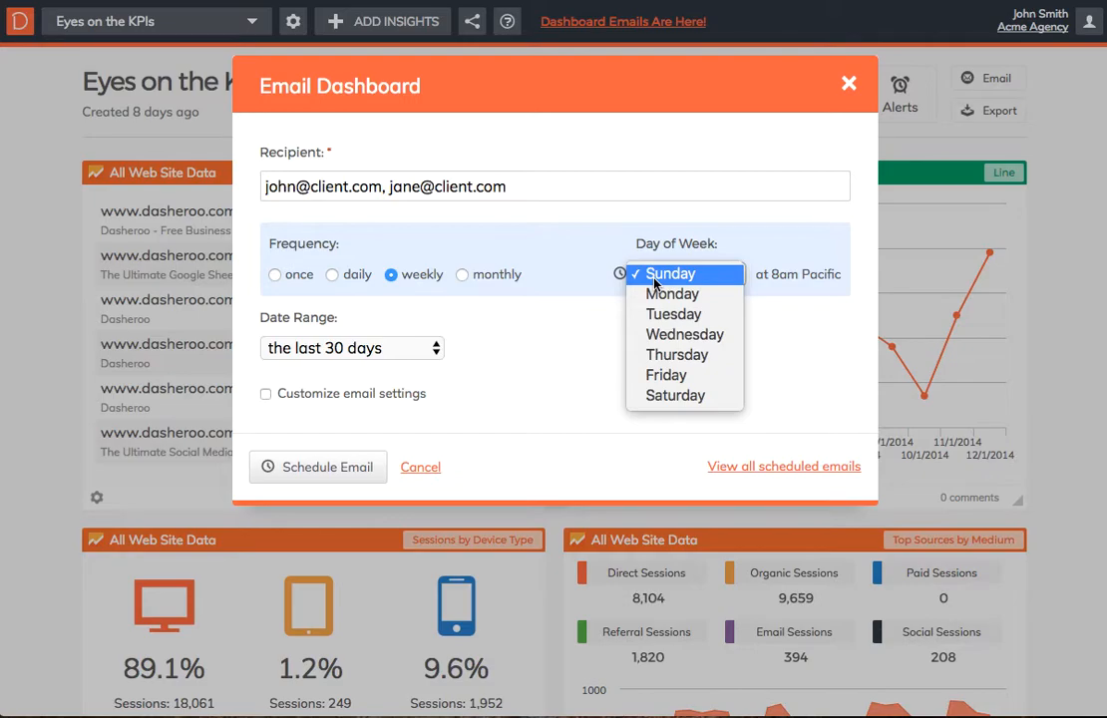
click(672, 273)
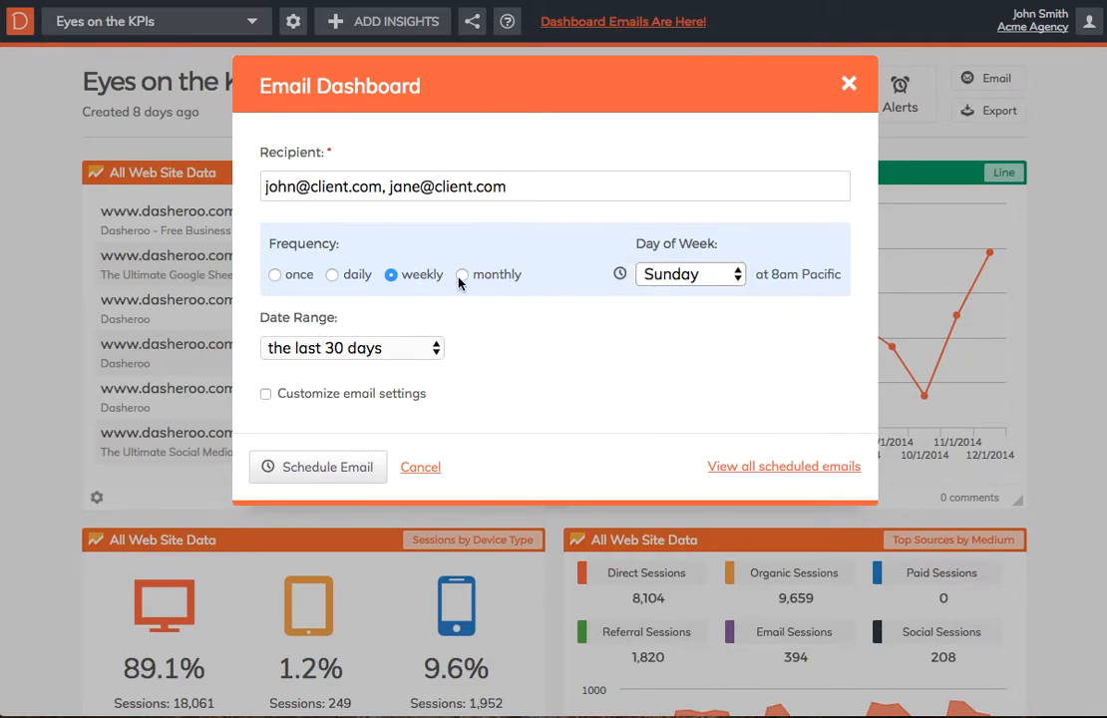
click(463, 275)
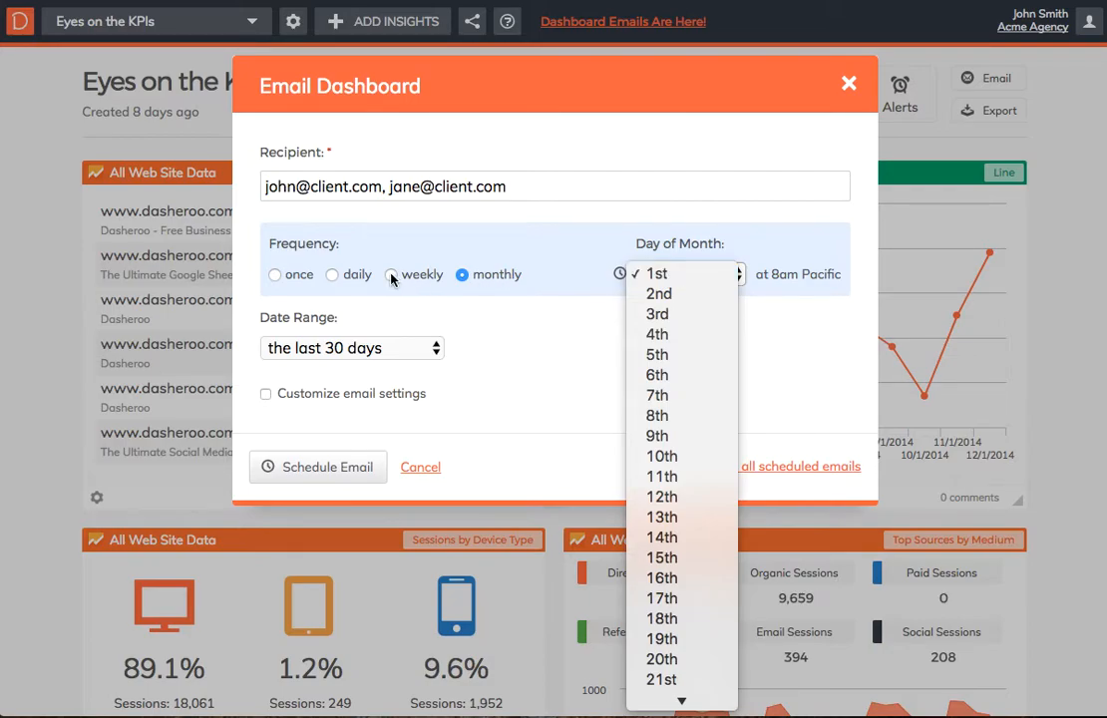
click(389, 274)
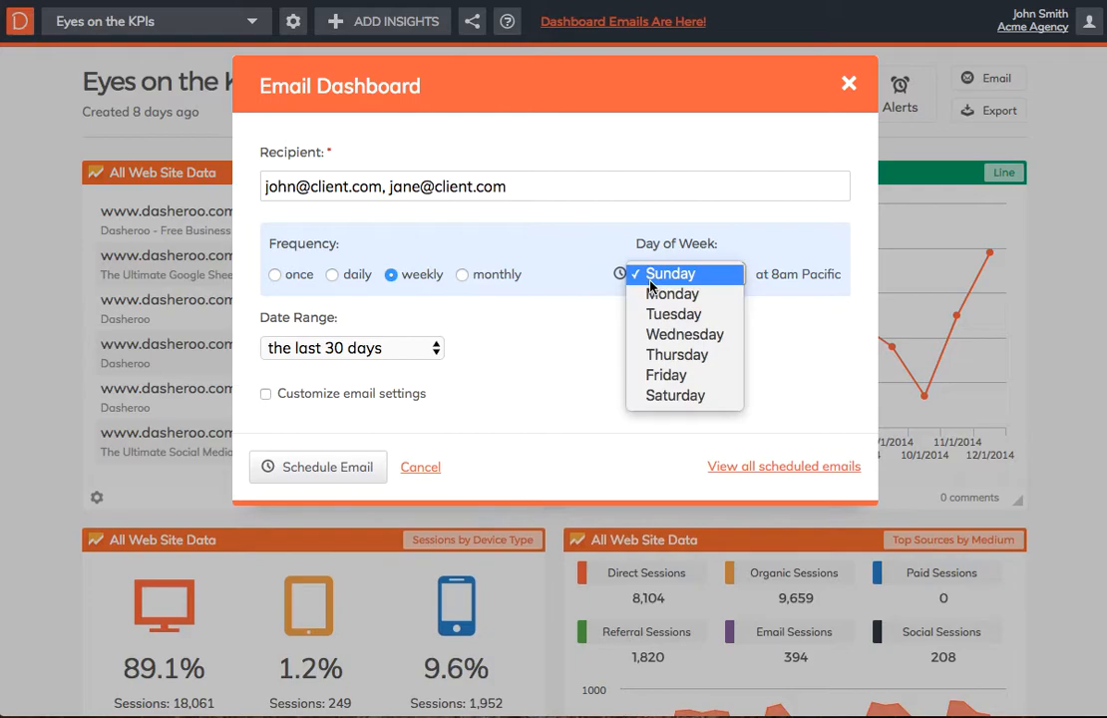
click(671, 274)
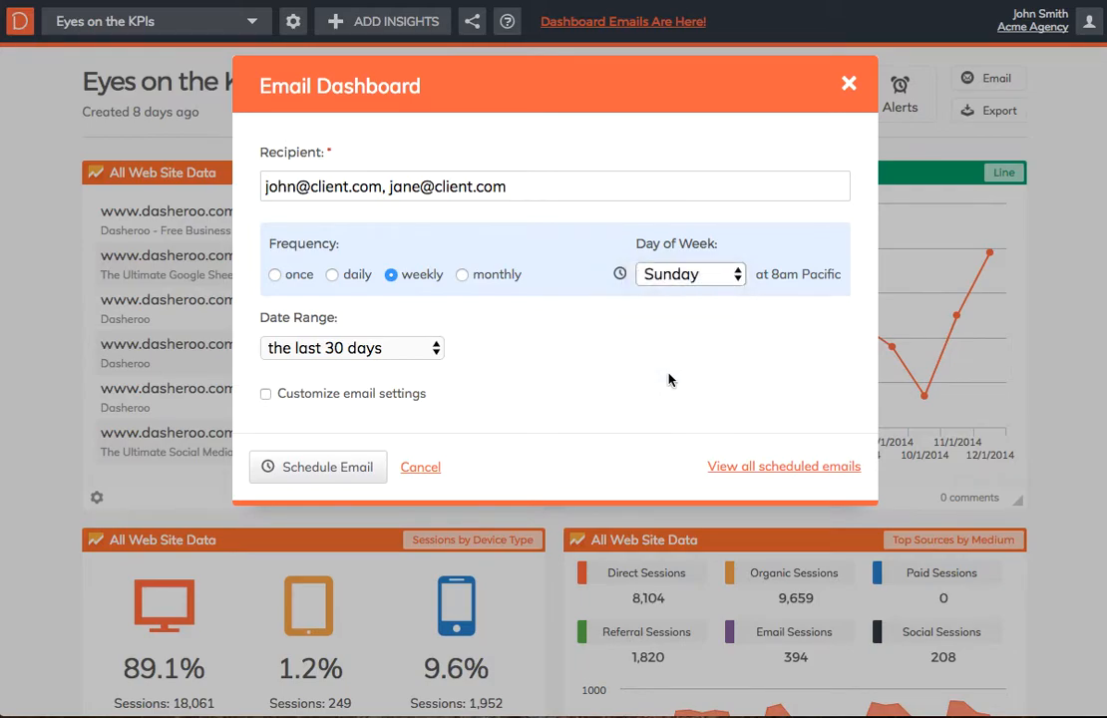
click(691, 274)
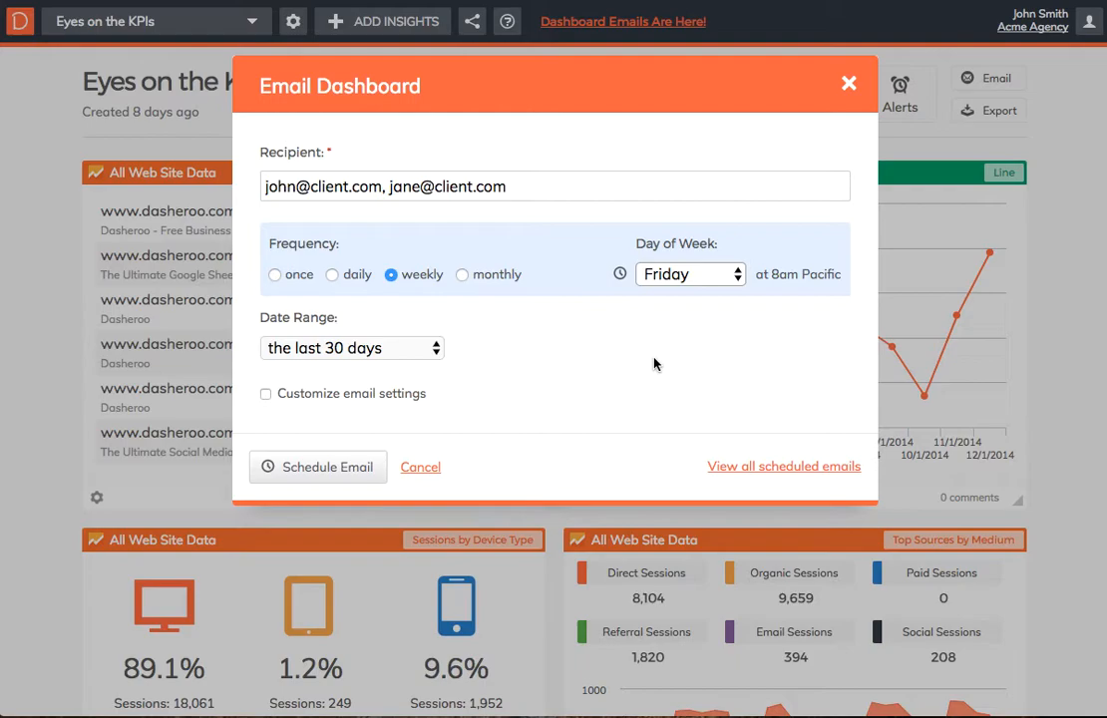
mouse_move(562, 339)
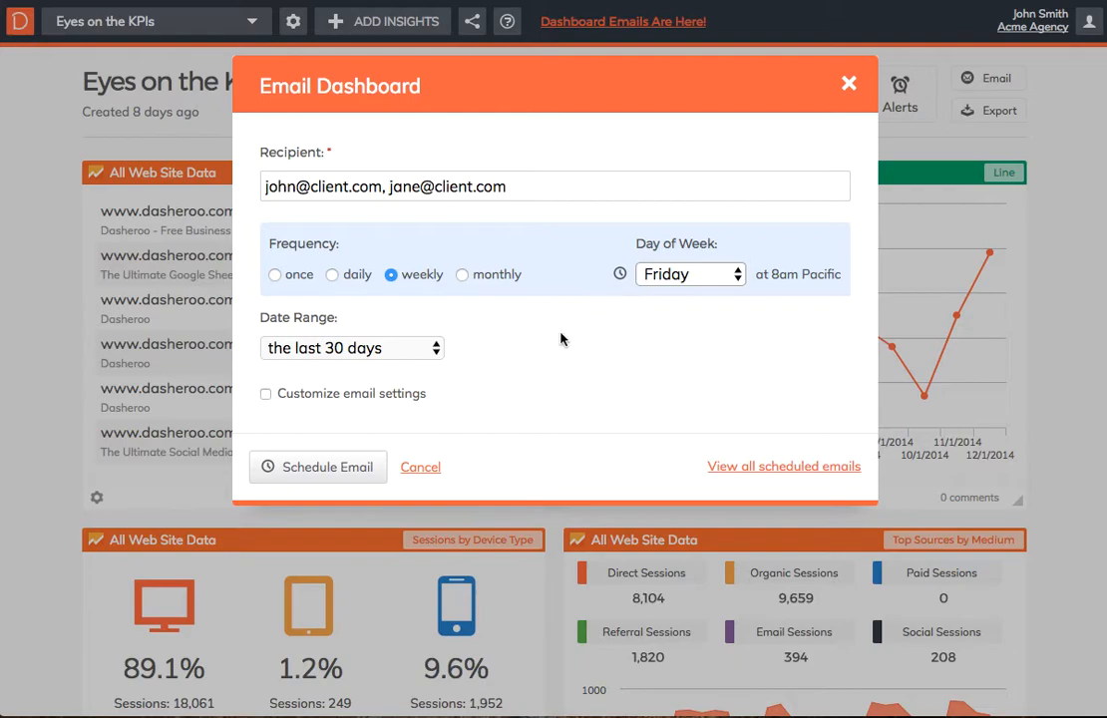
mouse_move(366, 348)
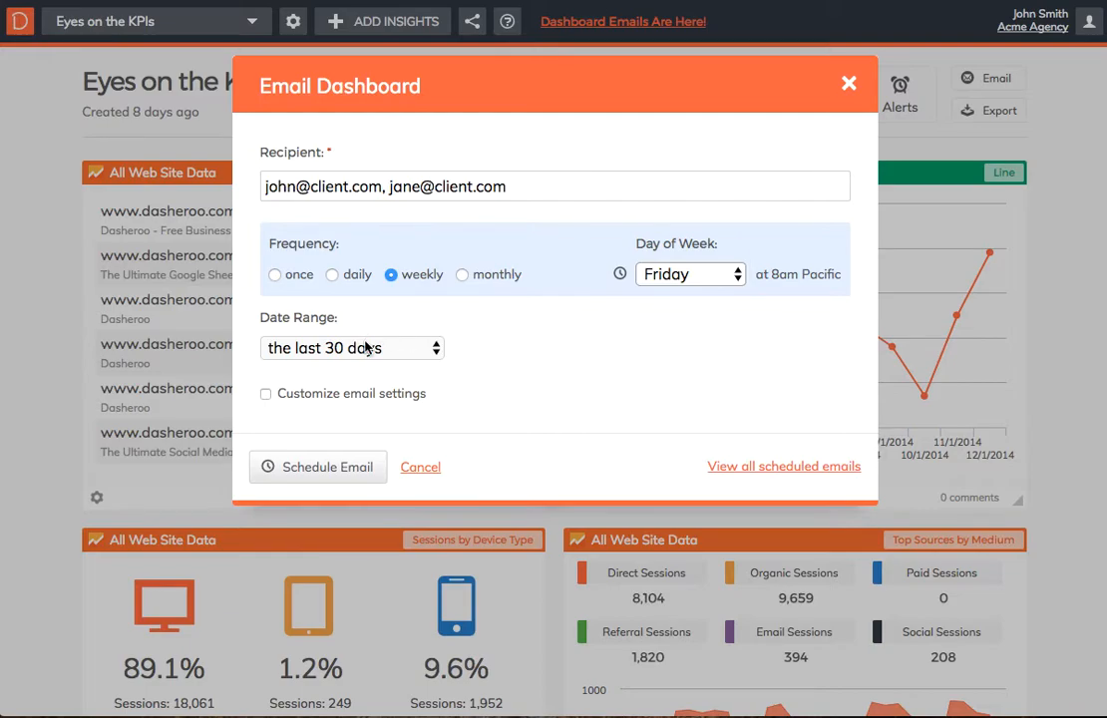
click(351, 347)
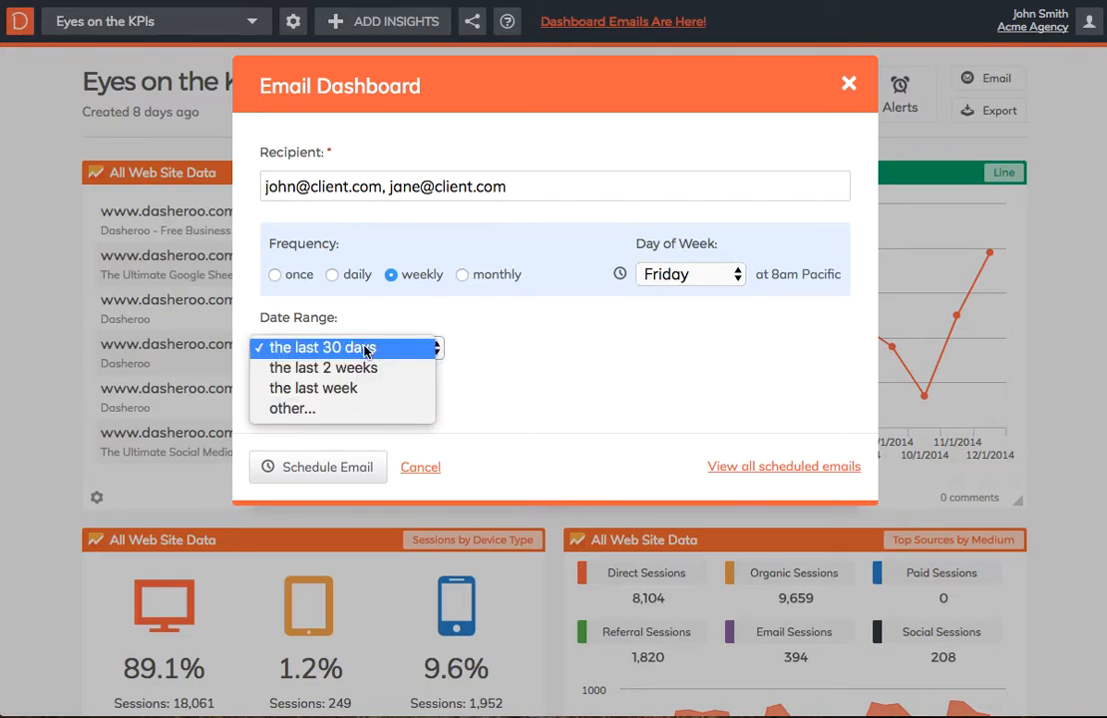
mouse_move(323, 368)
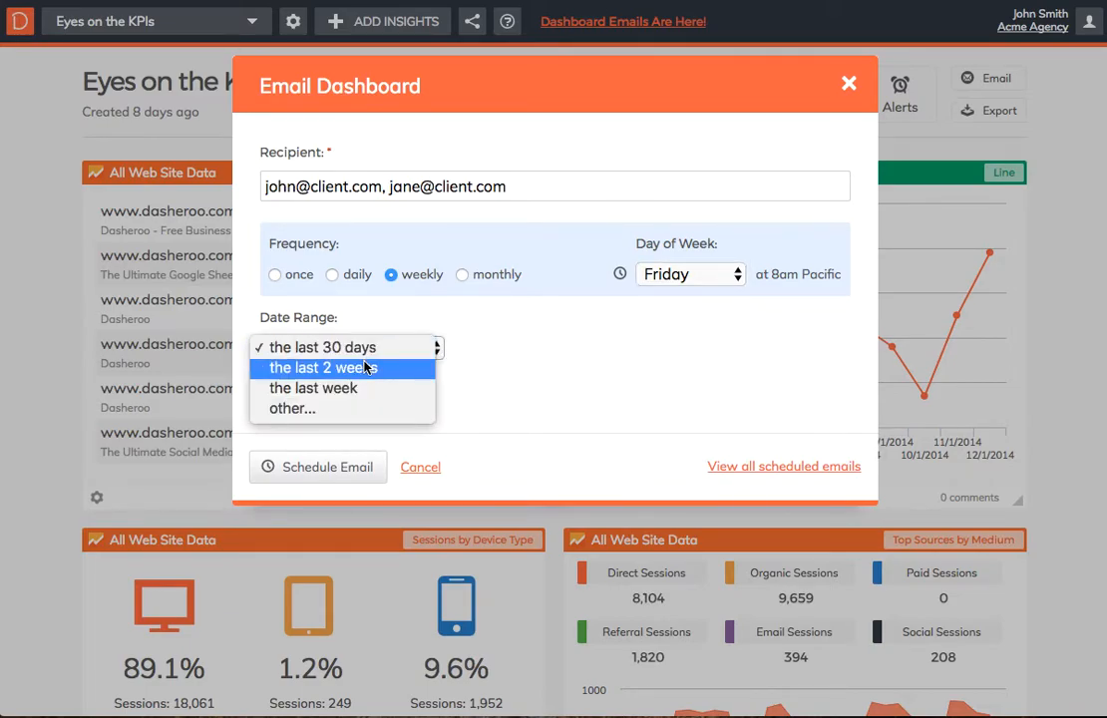
mouse_move(369, 377)
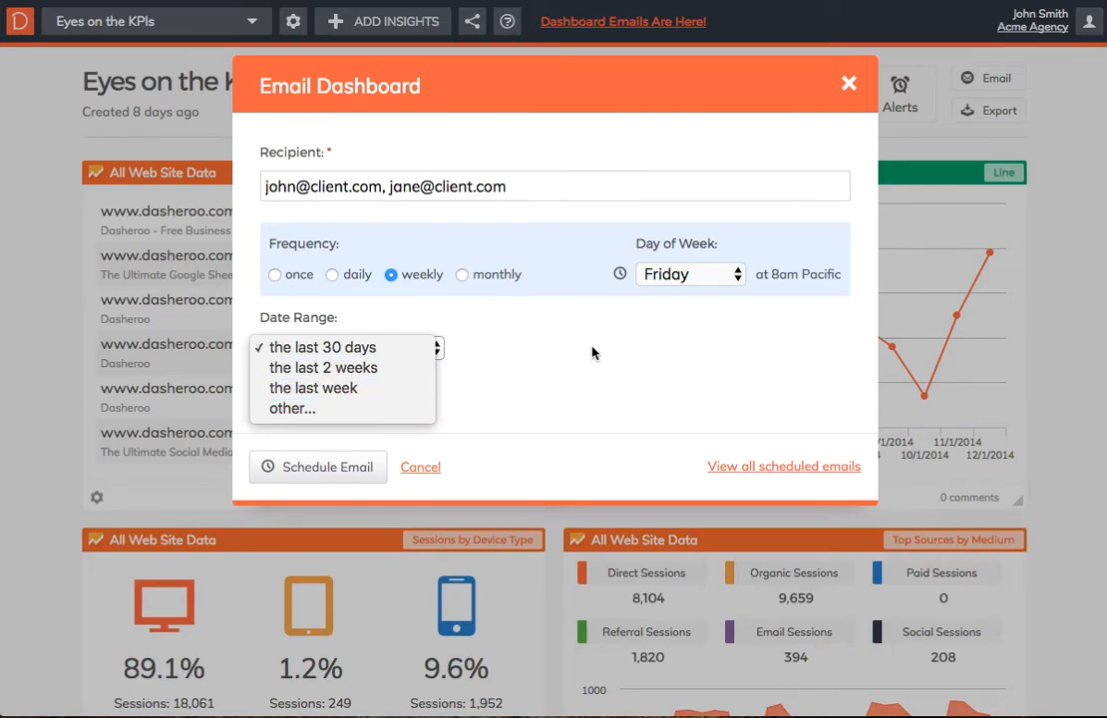
click(323, 347)
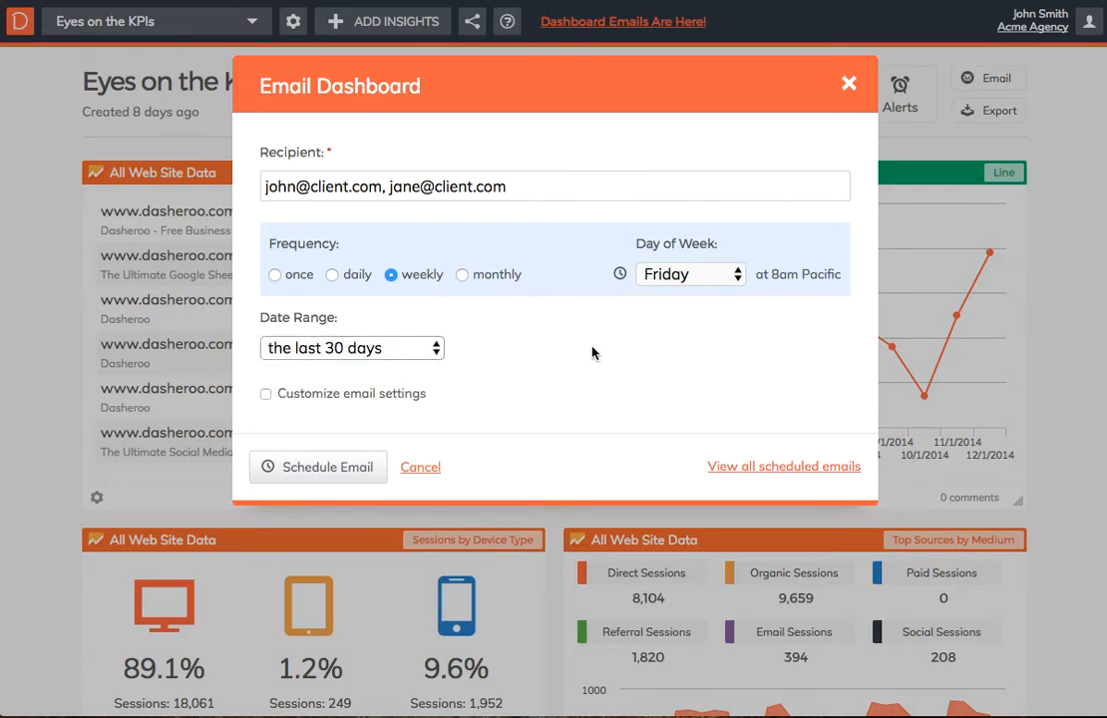
mouse_move(411, 380)
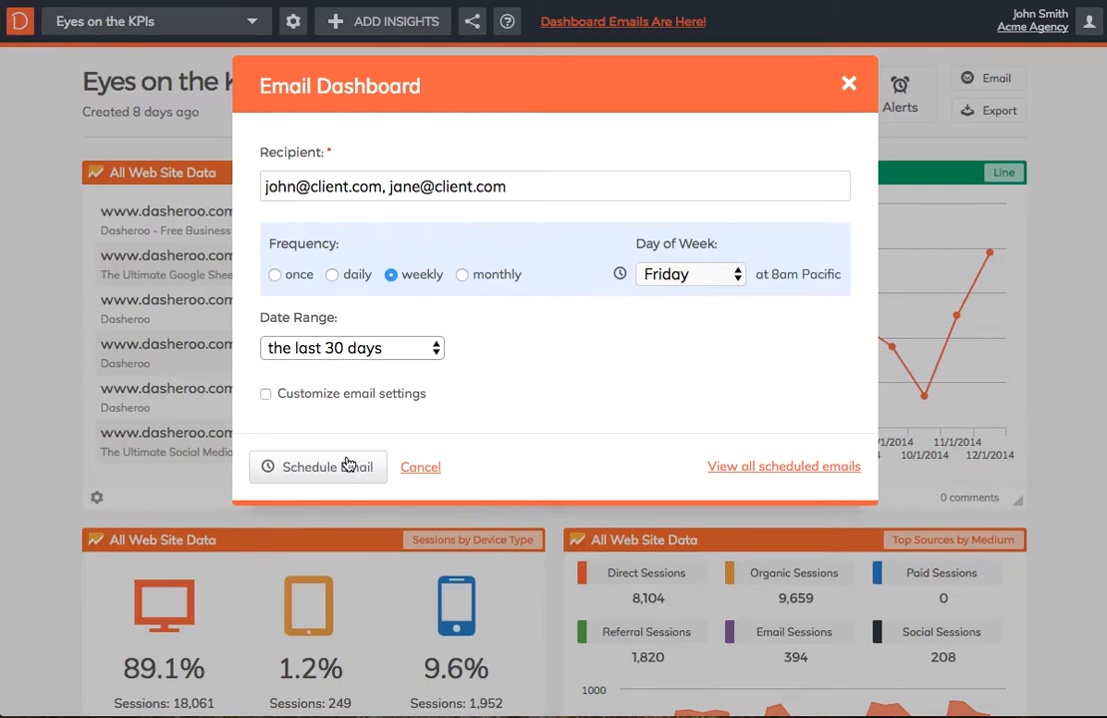
mouse_move(266, 404)
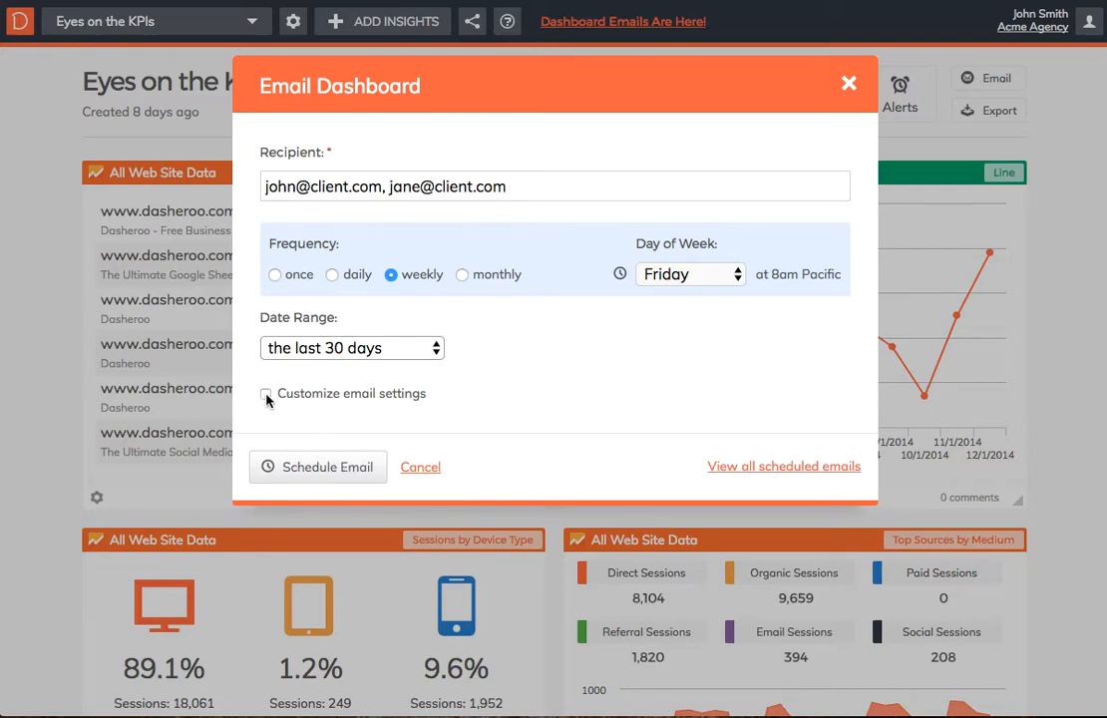
Use a custom subject, set From Label to 'Acme Agency', schedule the email, and view the list
click(267, 394)
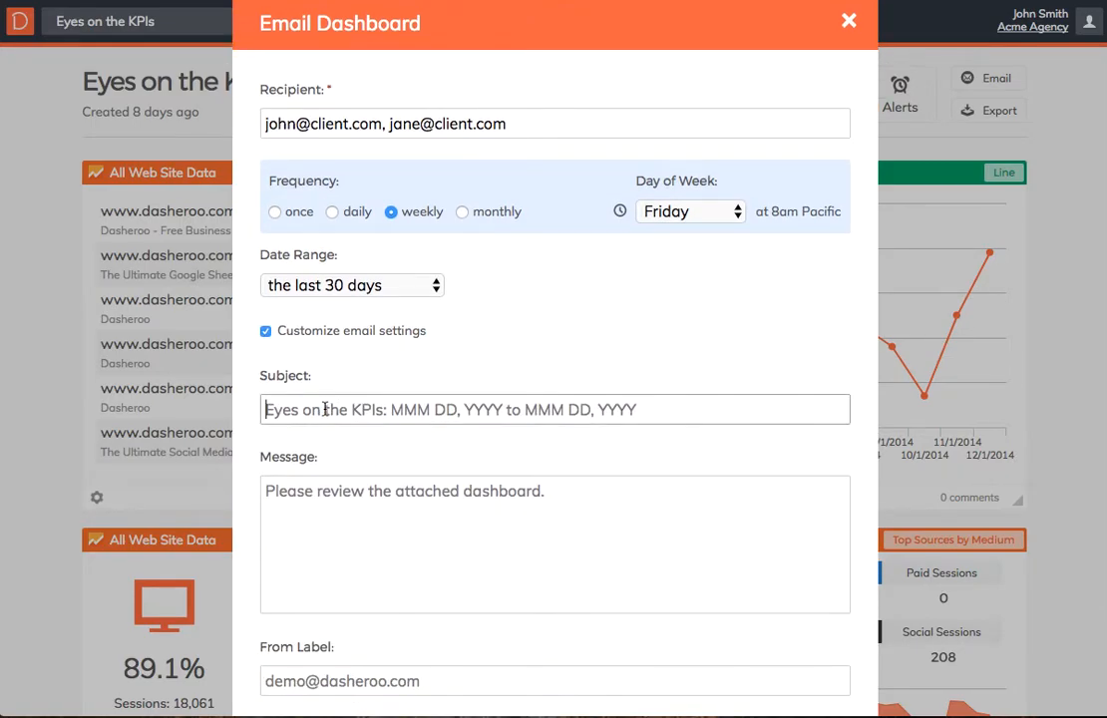
text(Custom subject here!)
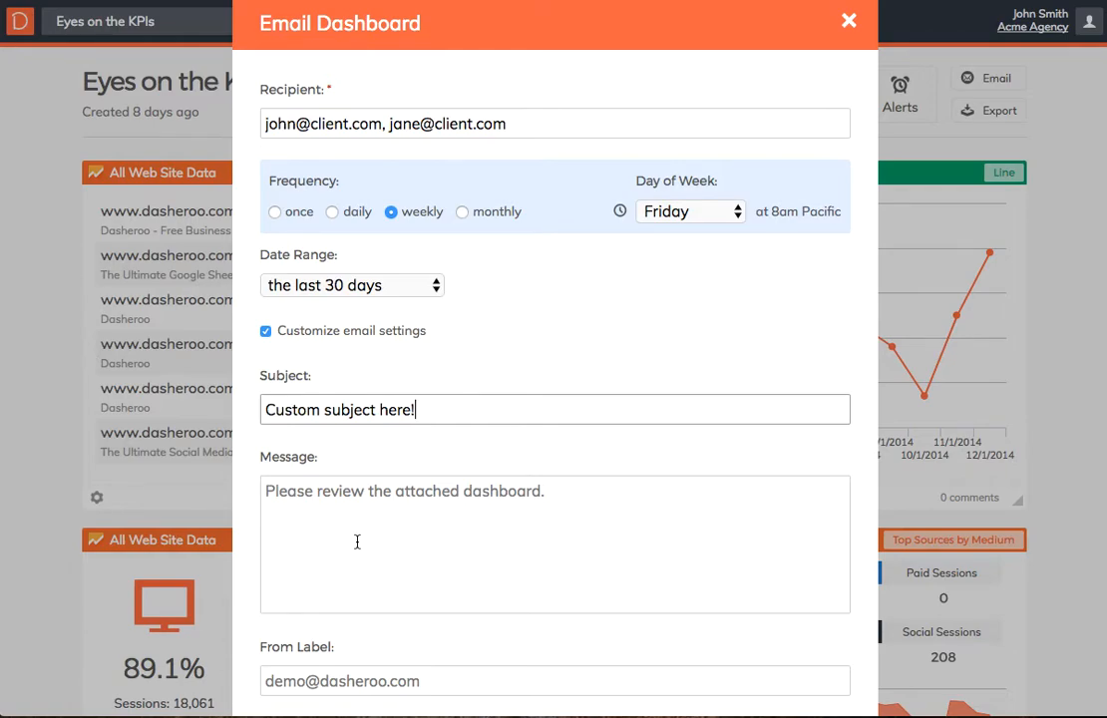
mouse_move(483, 579)
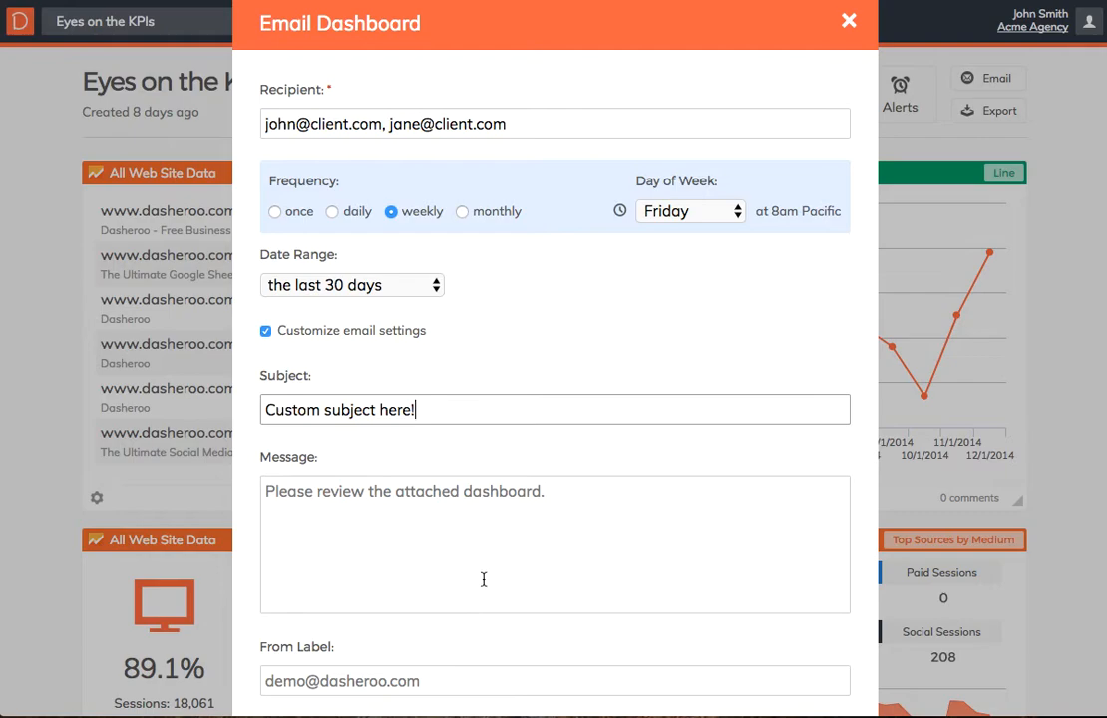
scroll(down, 3)
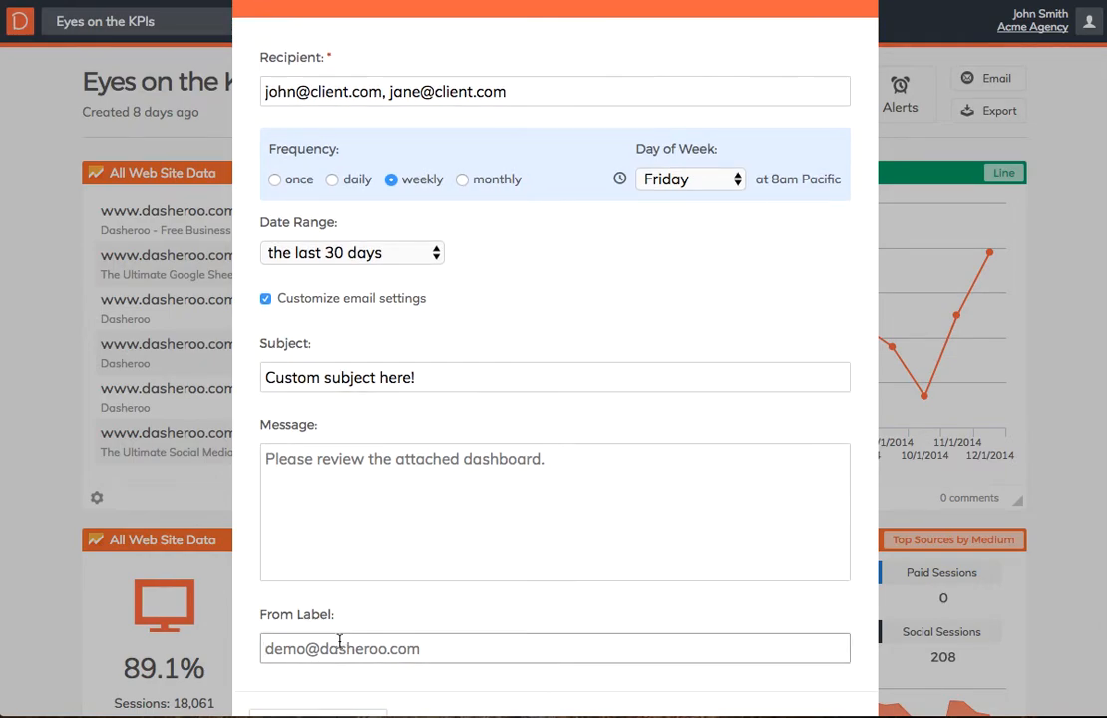
text(Acme)
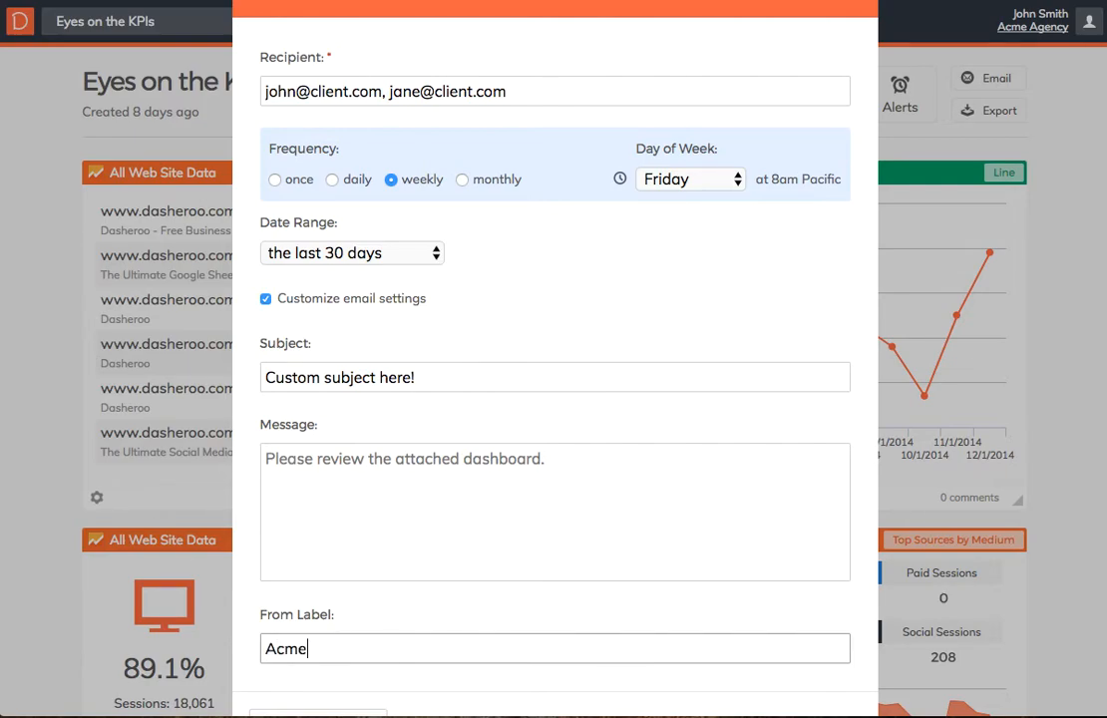
text(Agency)
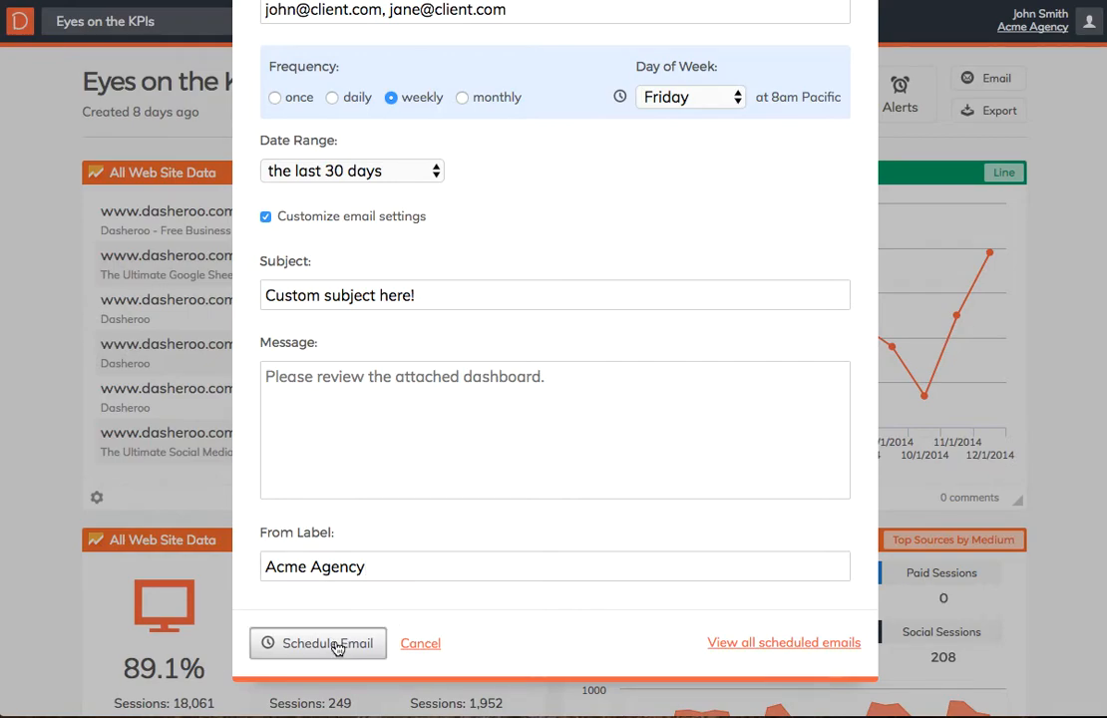
click(317, 643)
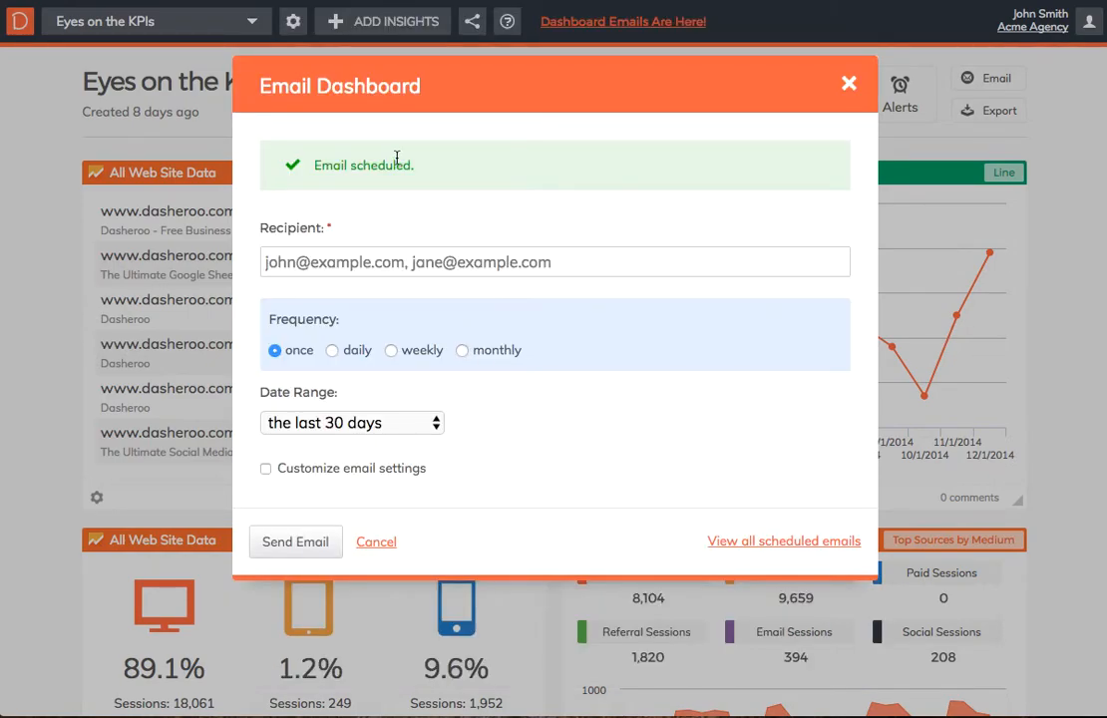
mouse_move(546, 246)
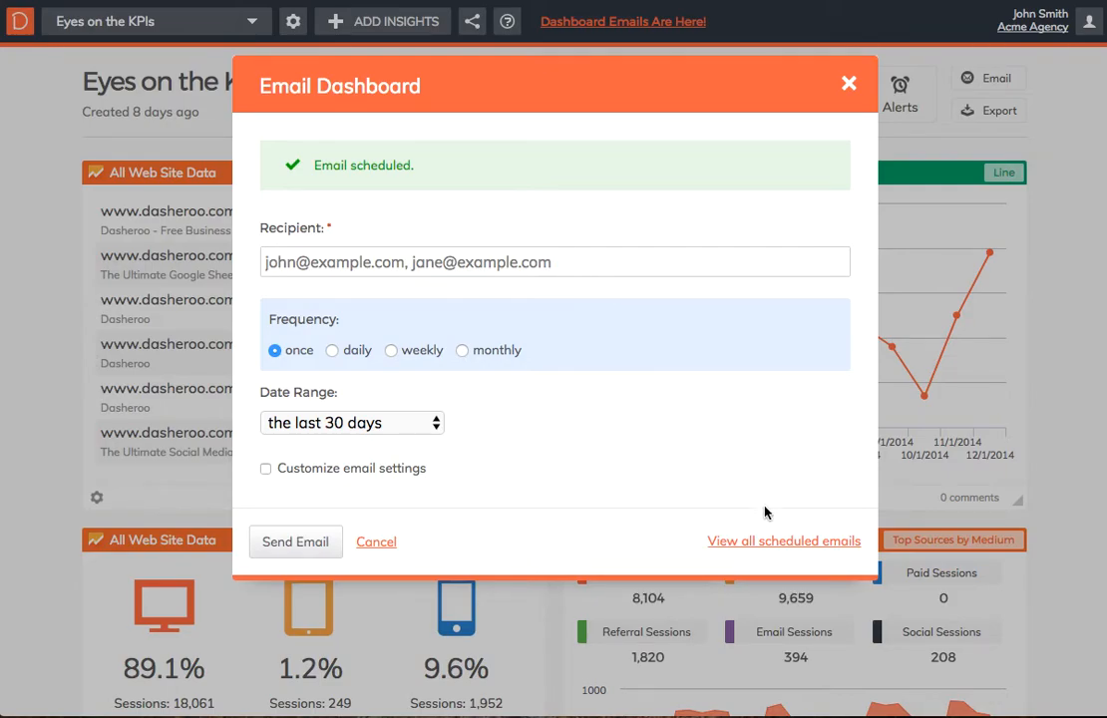
click(782, 541)
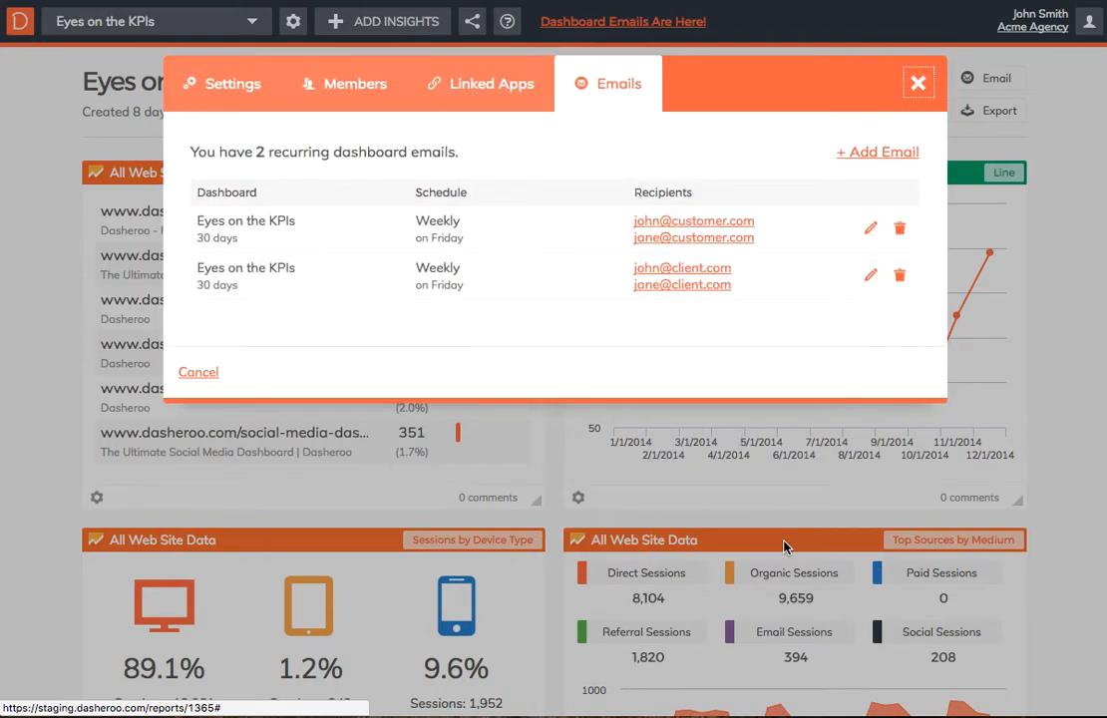
mouse_move(376, 229)
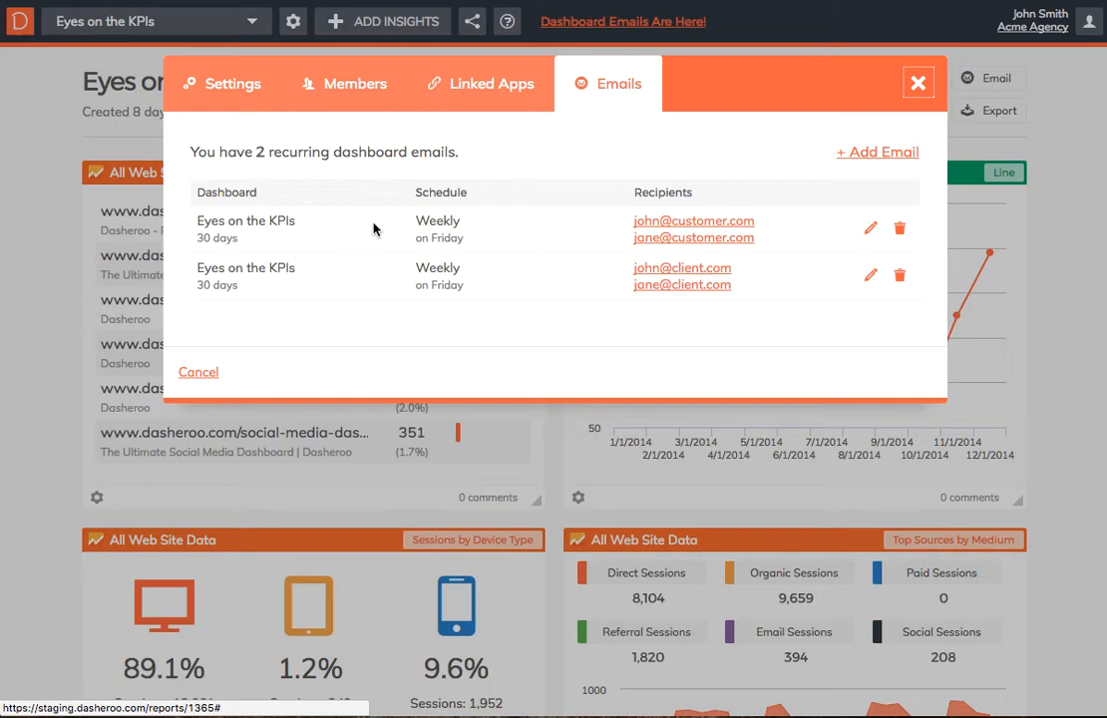
mouse_move(738, 247)
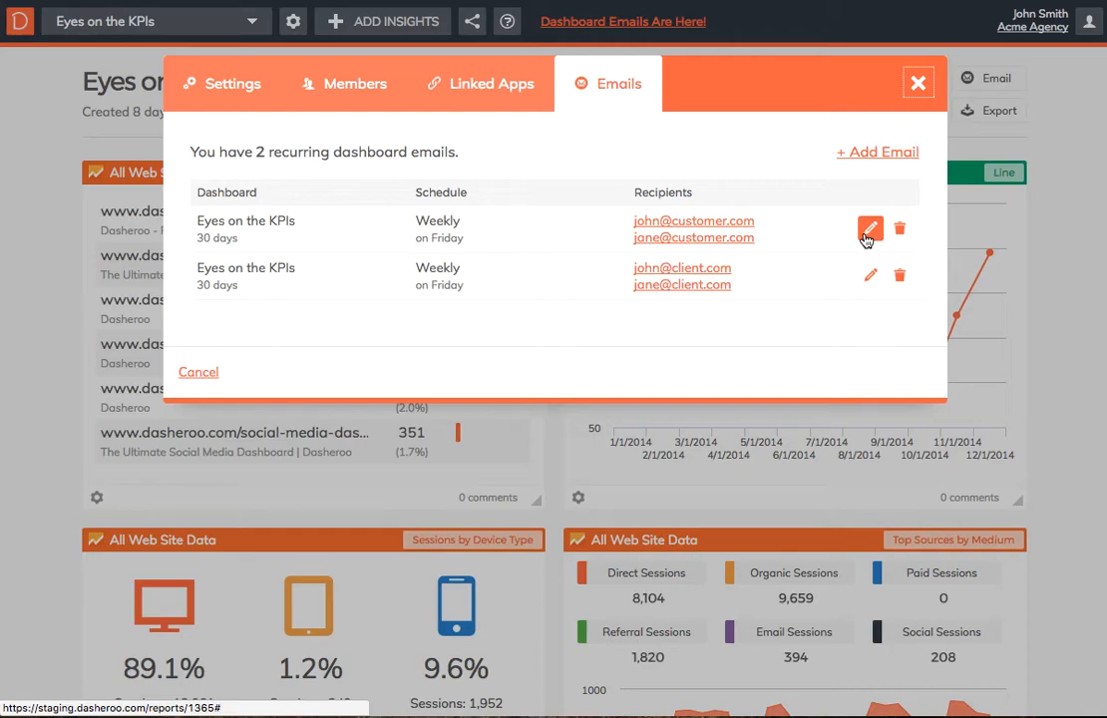
Open the first scheduled customer email for editing from the Emails list
click(870, 229)
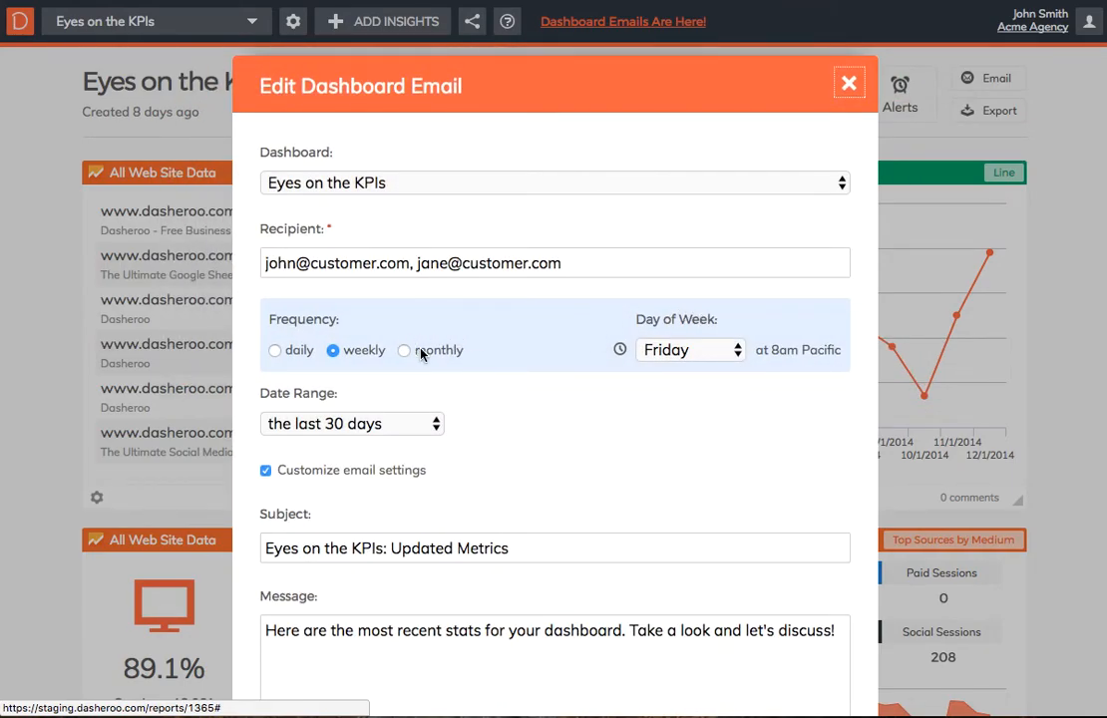
scroll(down, 3)
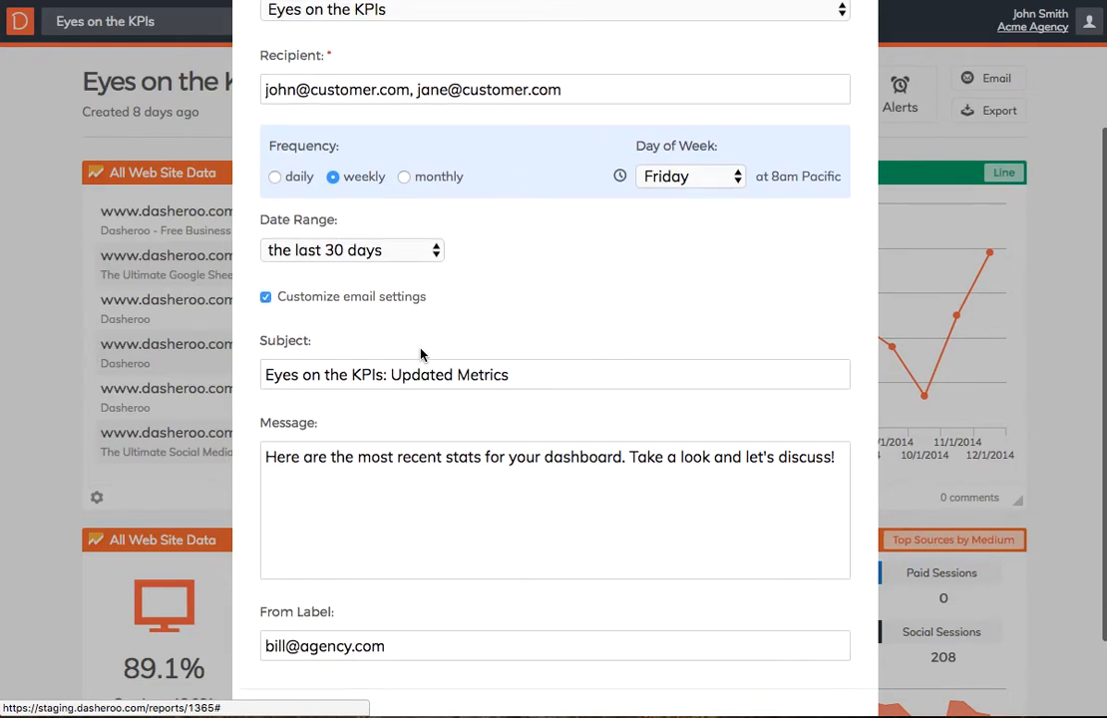
scroll(down, 3)
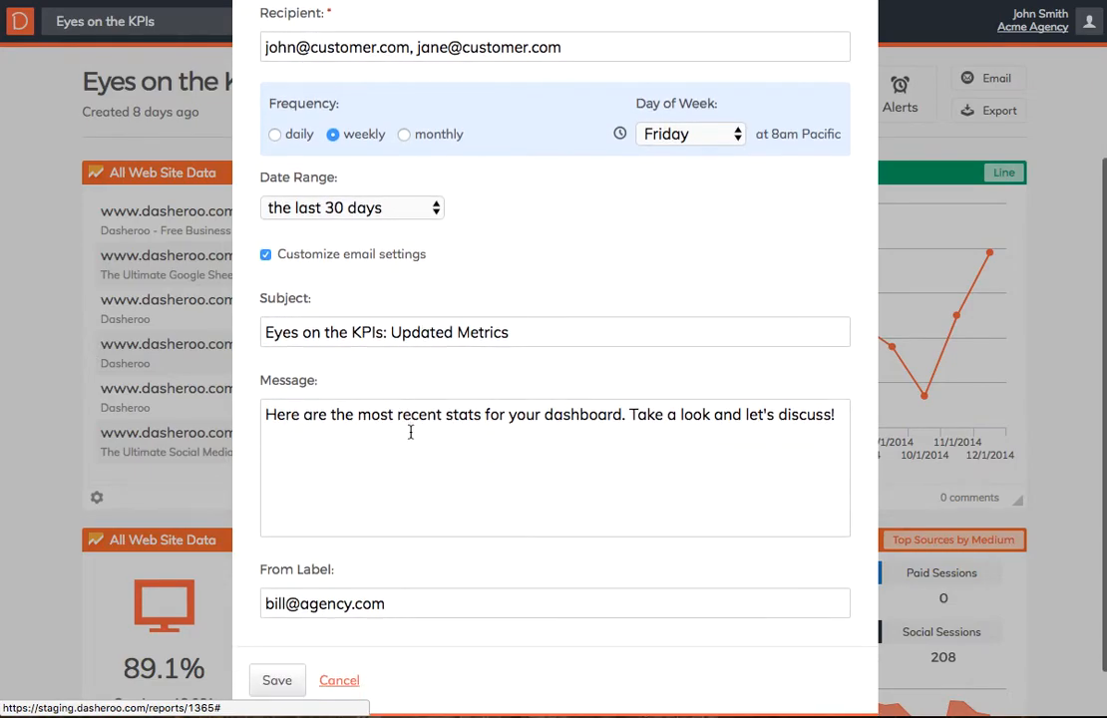
mouse_move(339, 680)
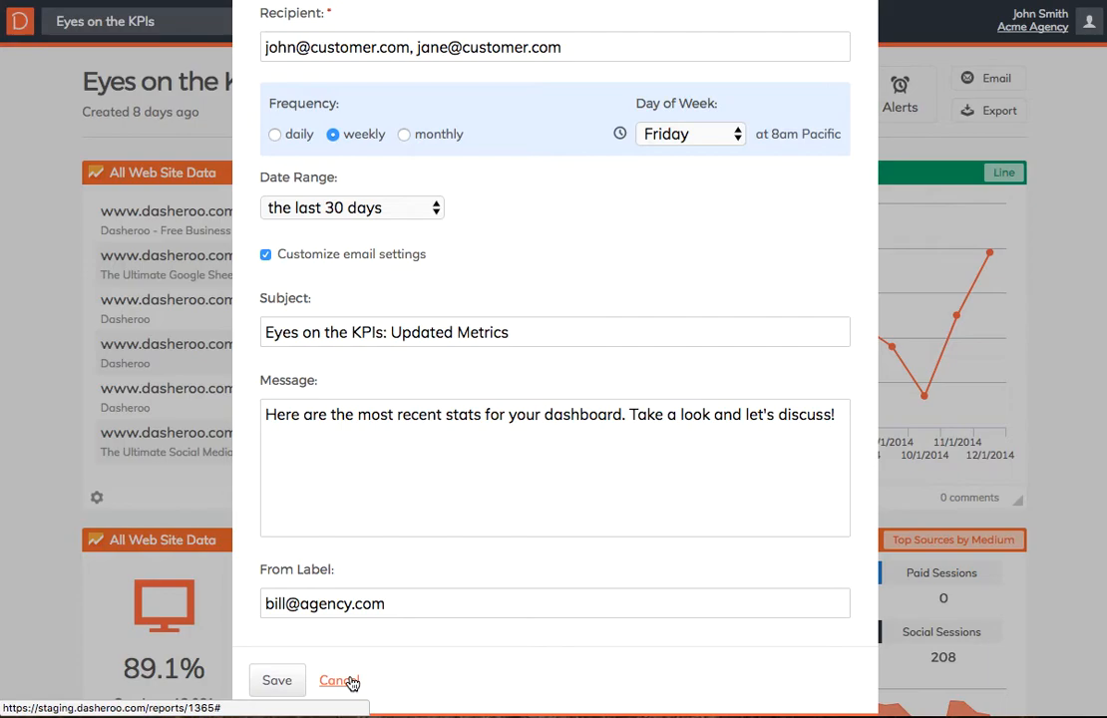
click(333, 680)
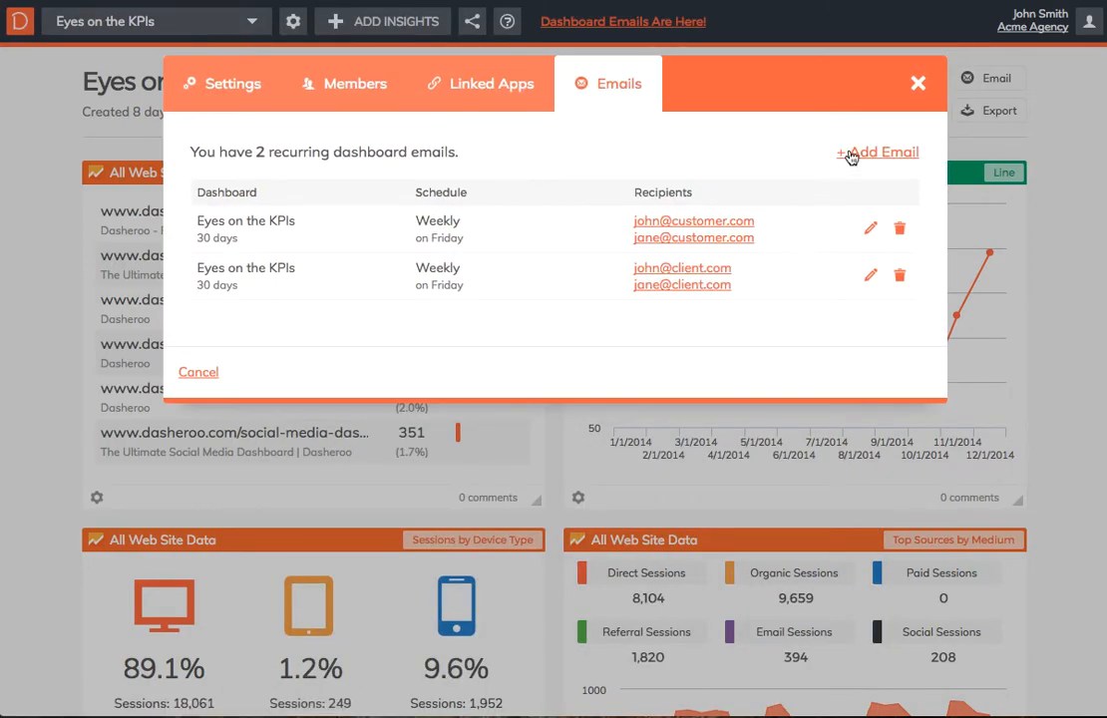
Close the settings dialog with its header X, back to Eyes on the KPIs
click(917, 83)
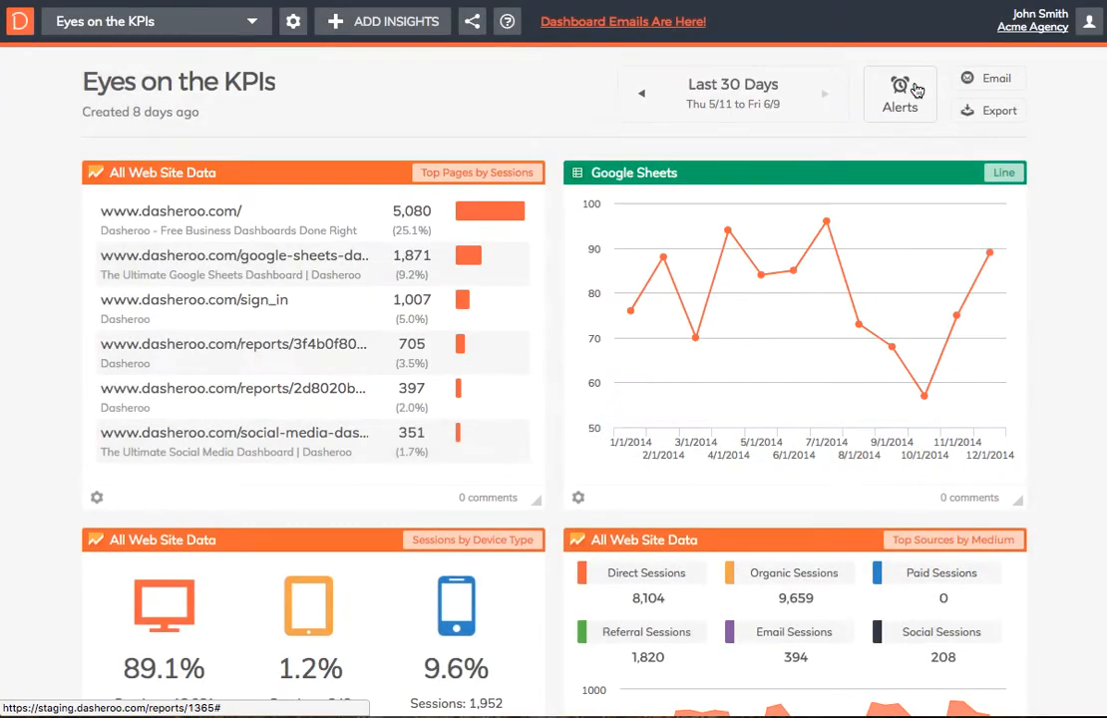
mouse_move(705, 109)
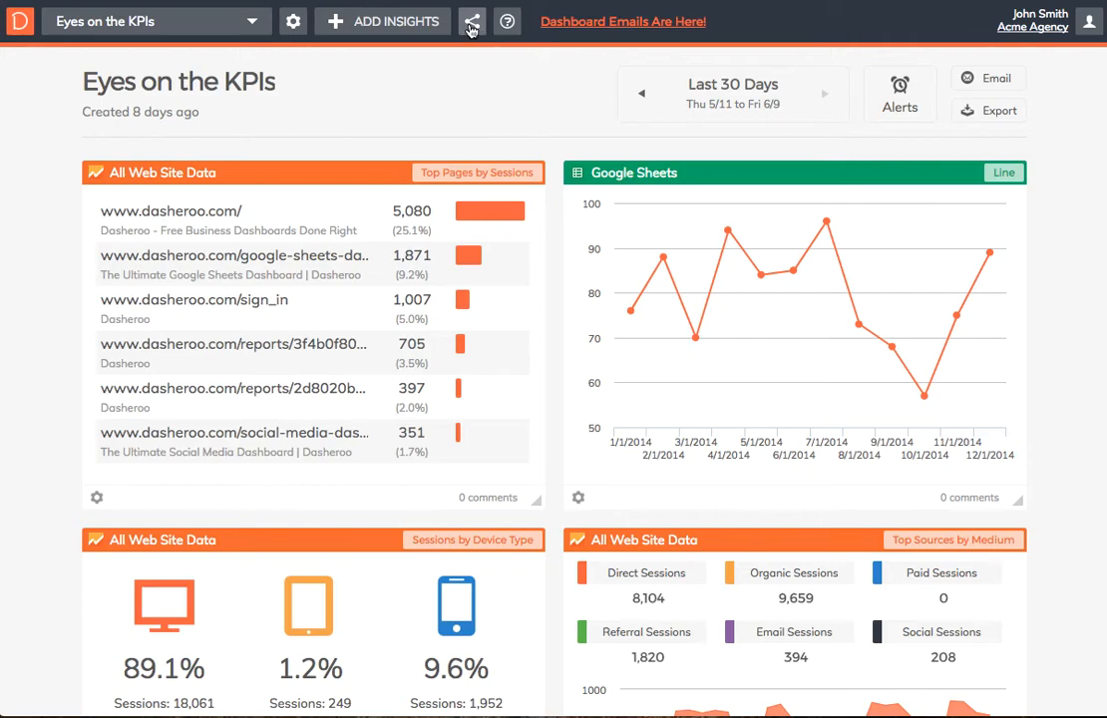
click(472, 20)
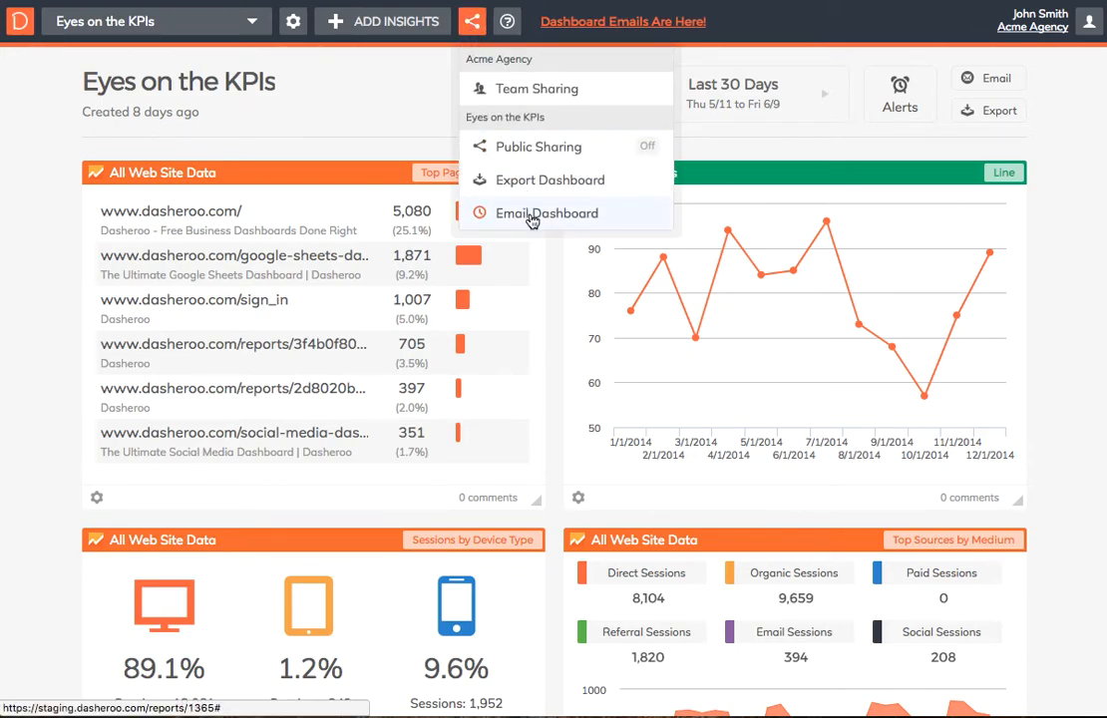
click(546, 213)
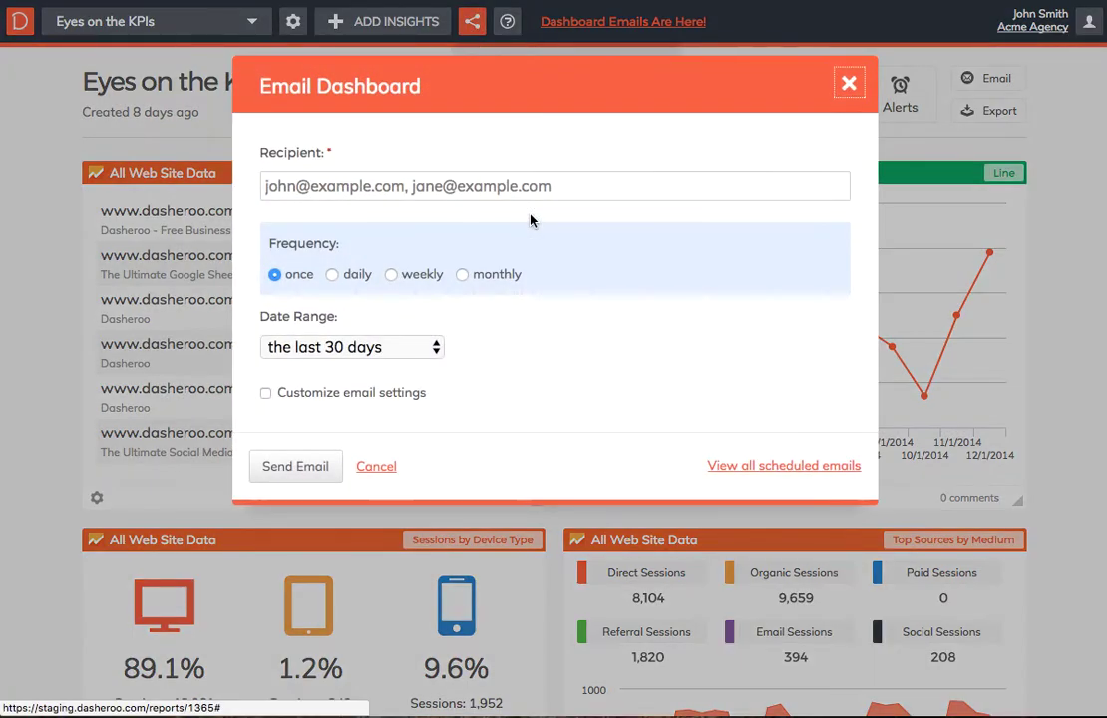
click(844, 81)
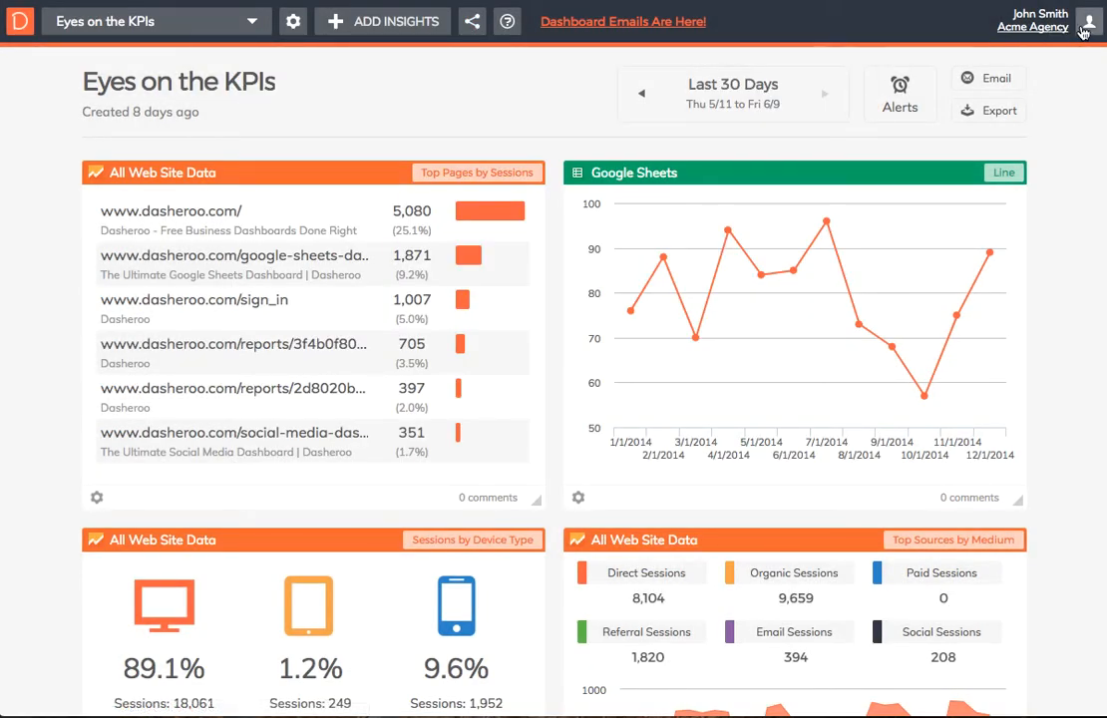
click(1090, 22)
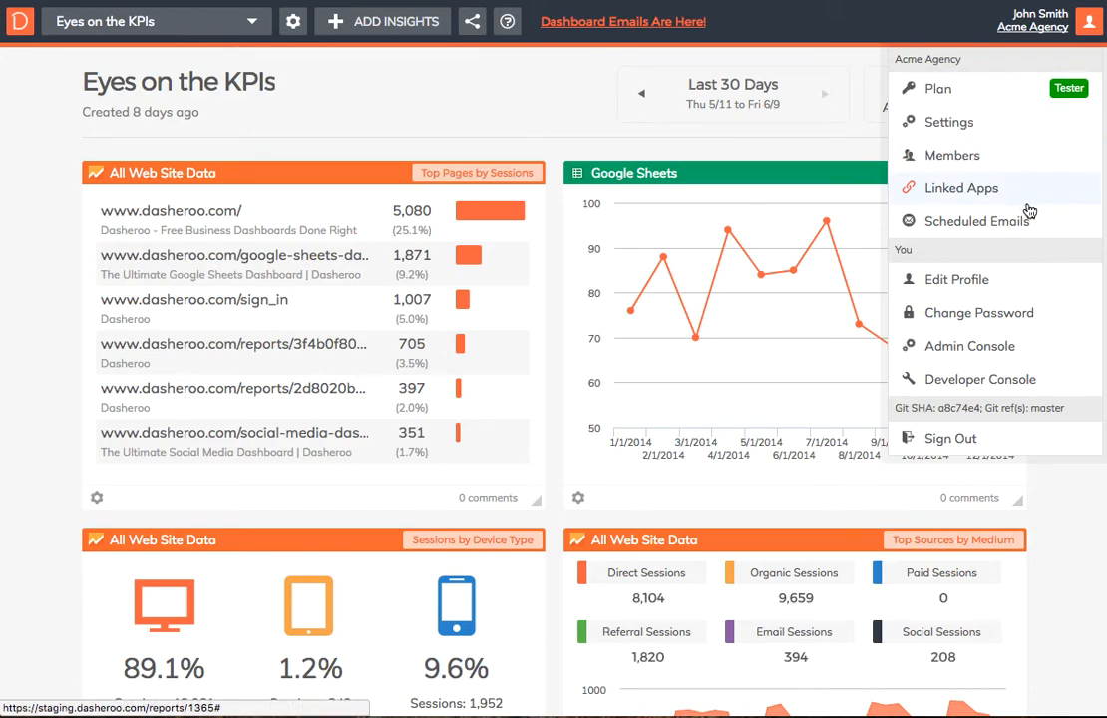
mouse_move(1021, 229)
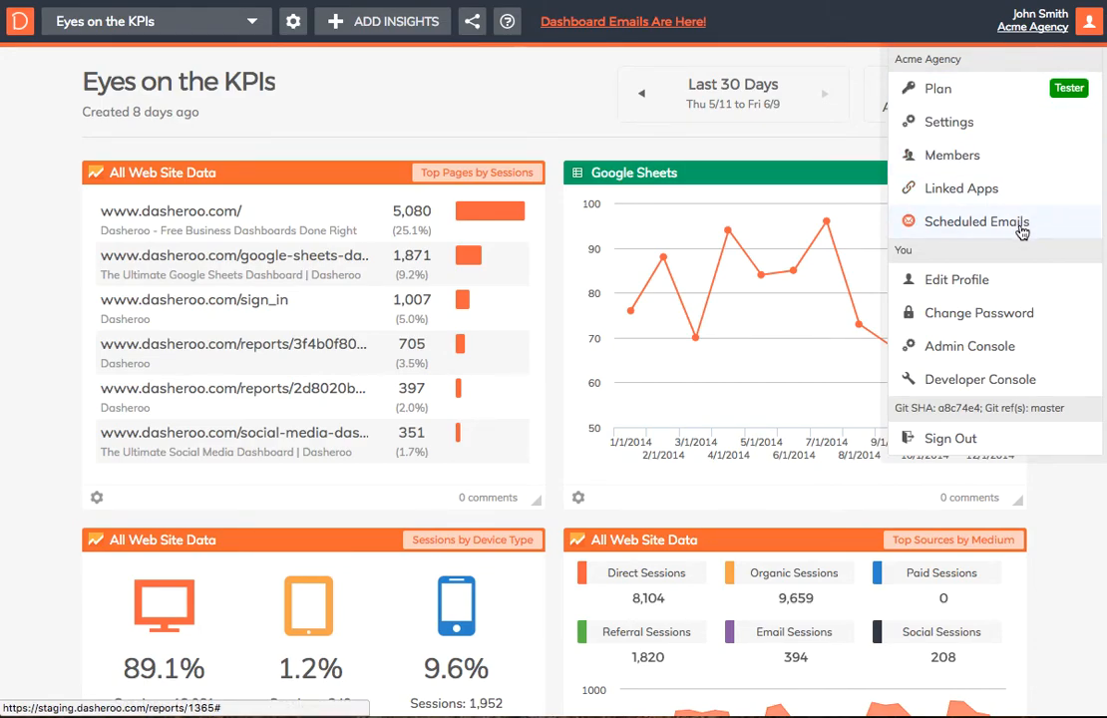
click(976, 221)
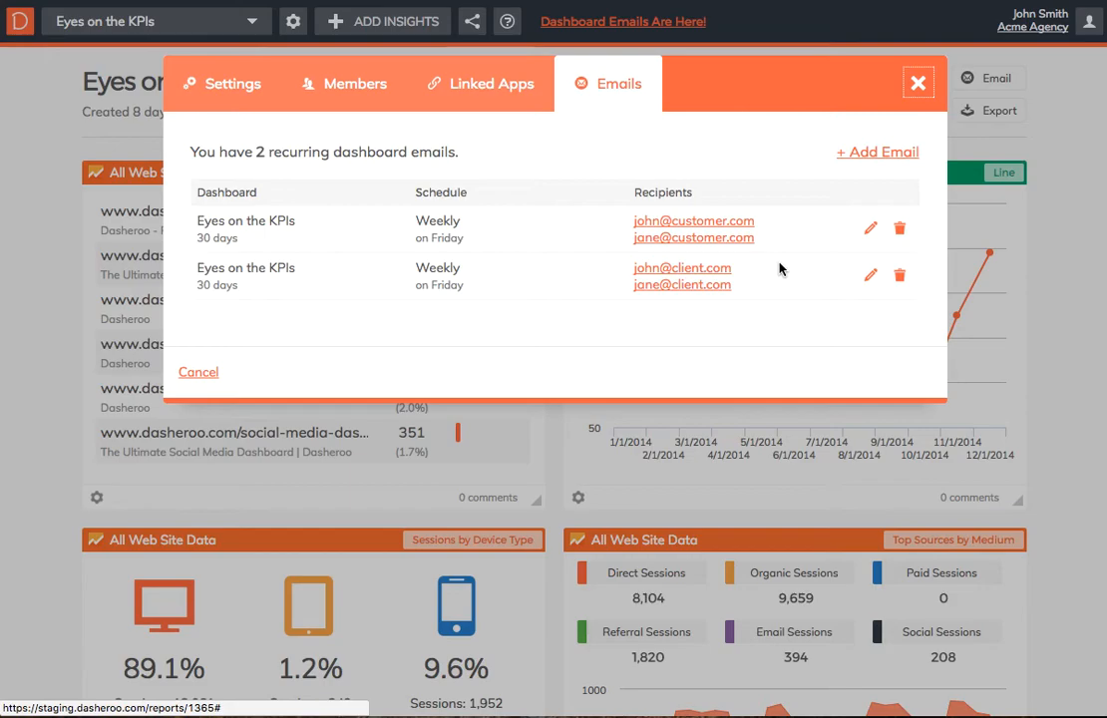
mouse_move(826, 280)
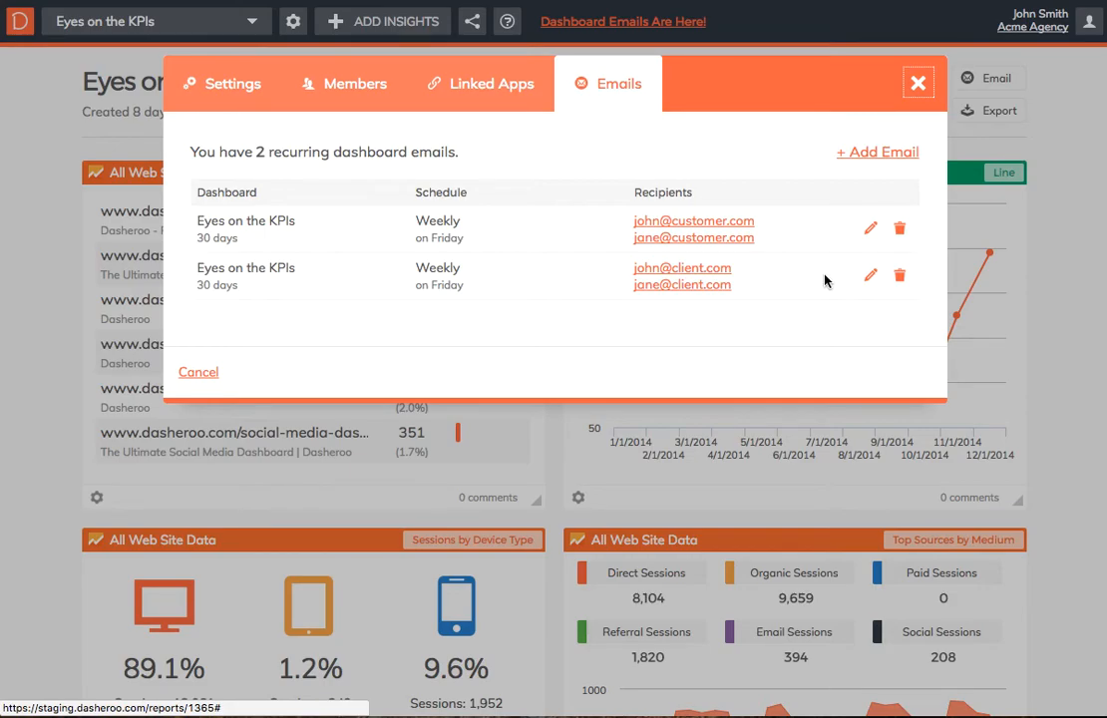
mouse_move(917, 84)
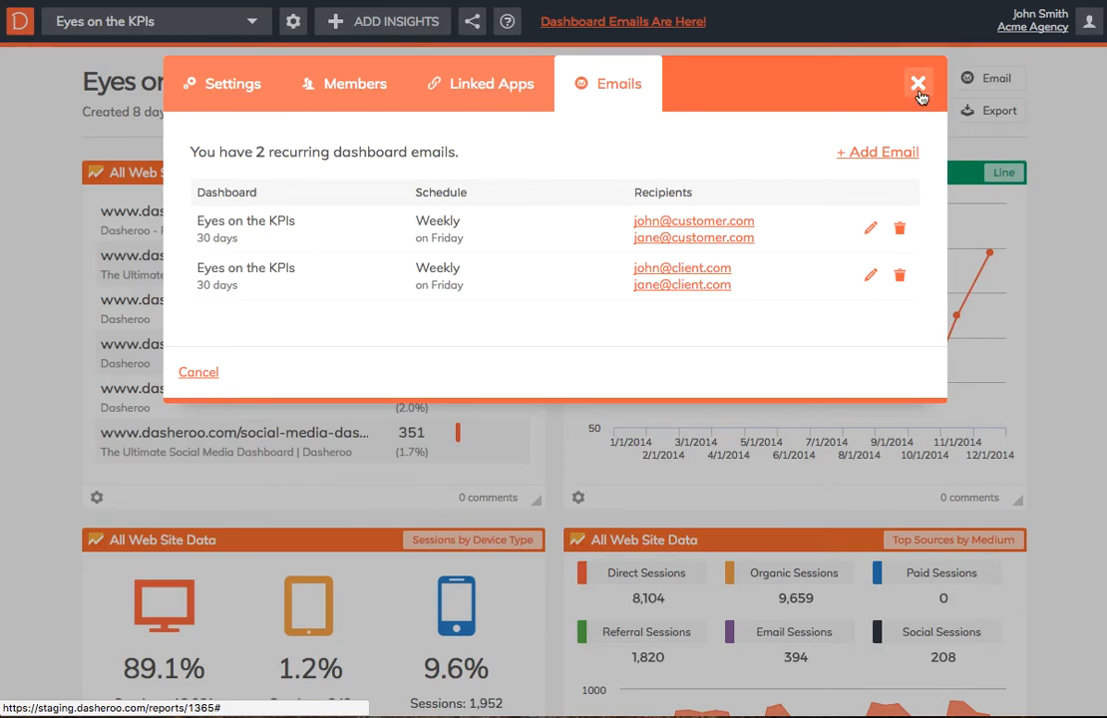
click(915, 82)
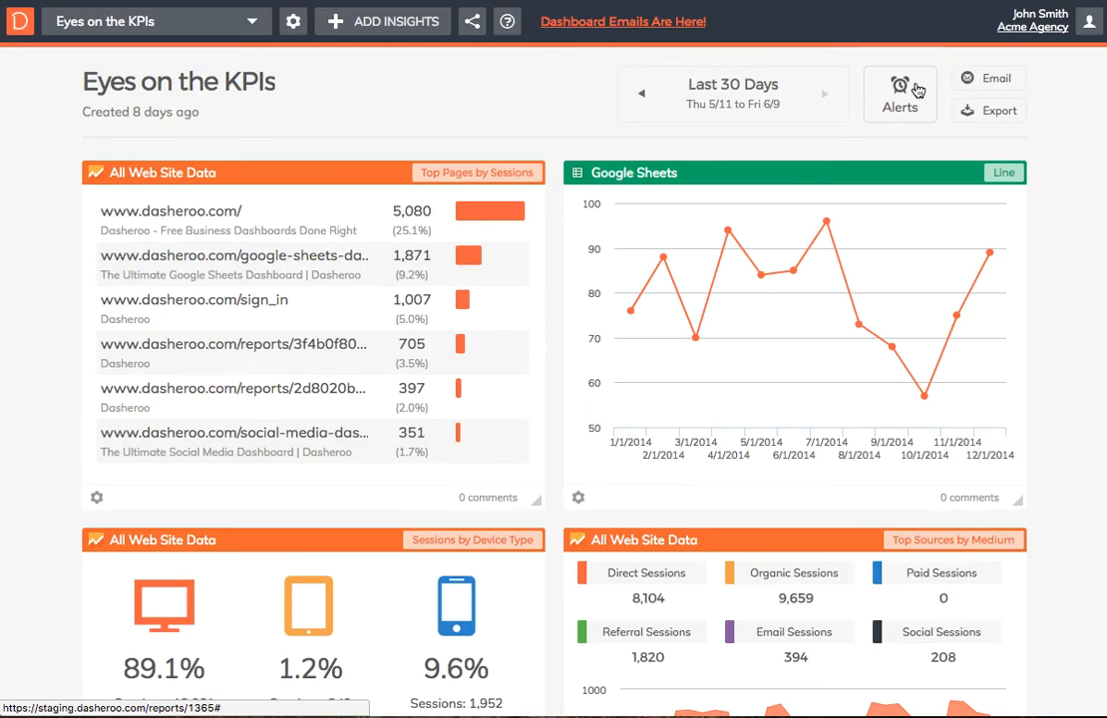